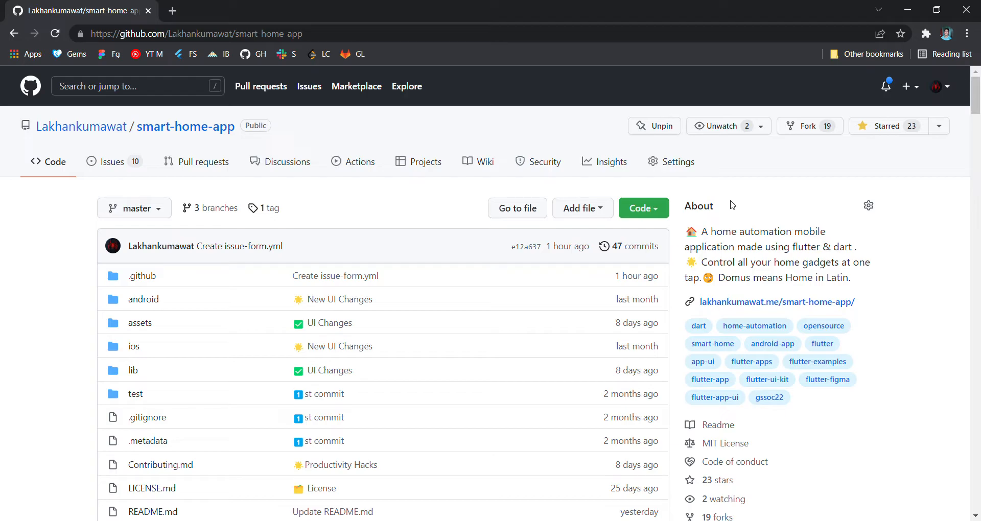
Step: Browse the smart-home-app repository files and view pubspec.yaml
scroll(down, 3)
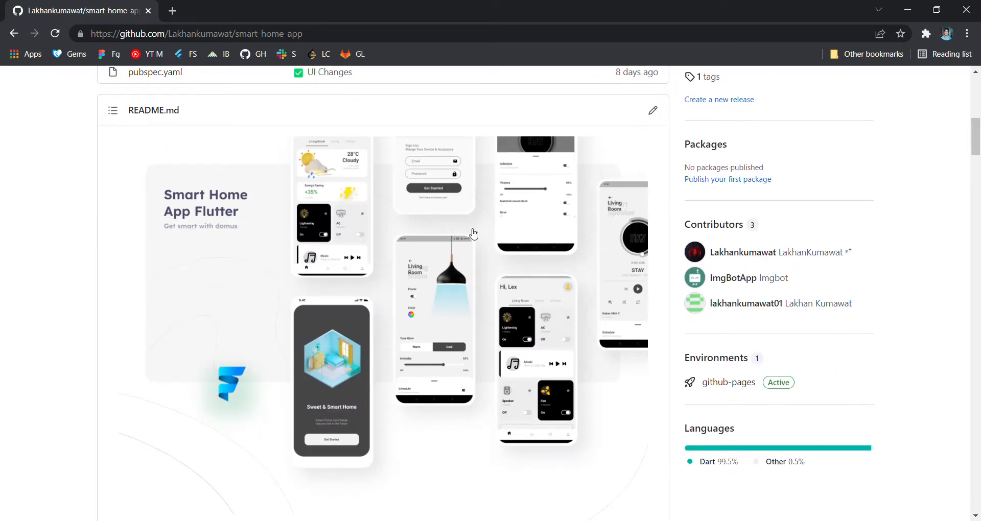
scroll(down, 3)
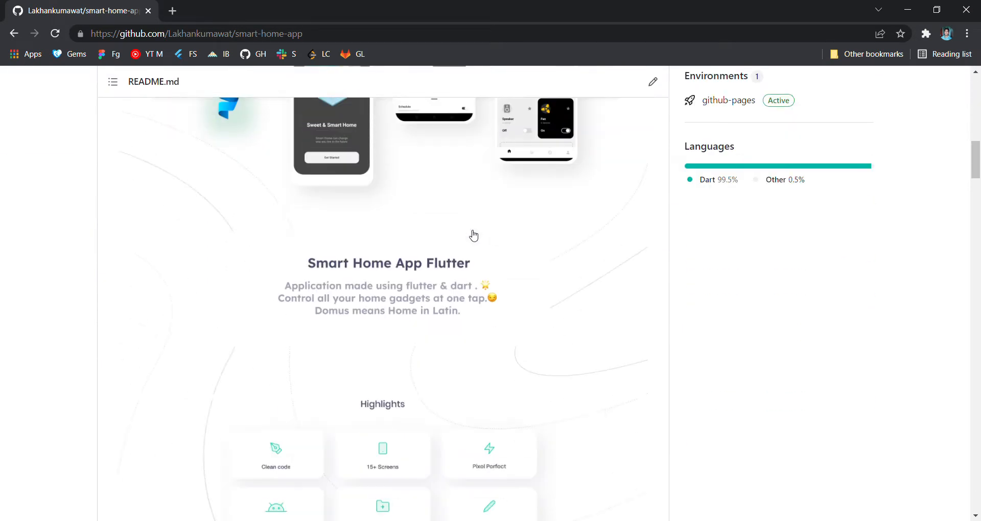
scroll(down, 3)
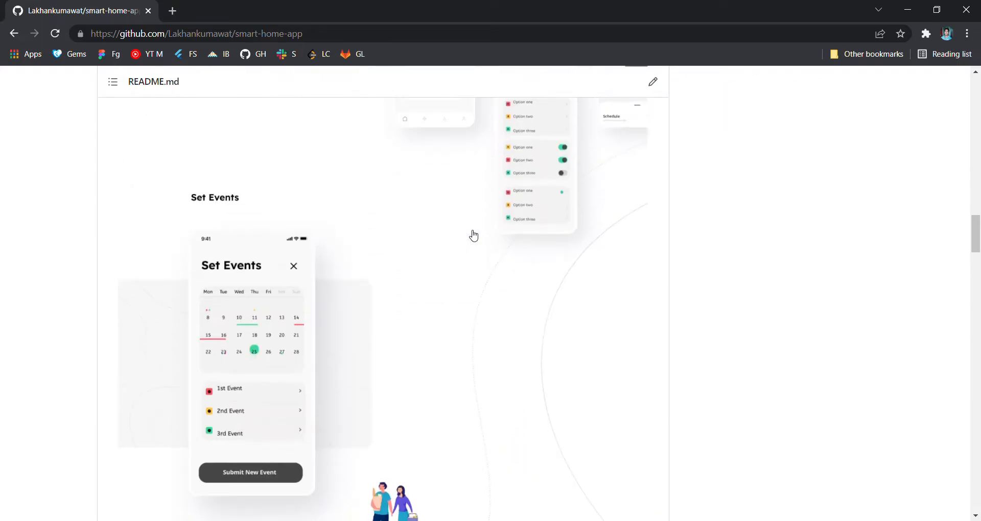
scroll(down, 3)
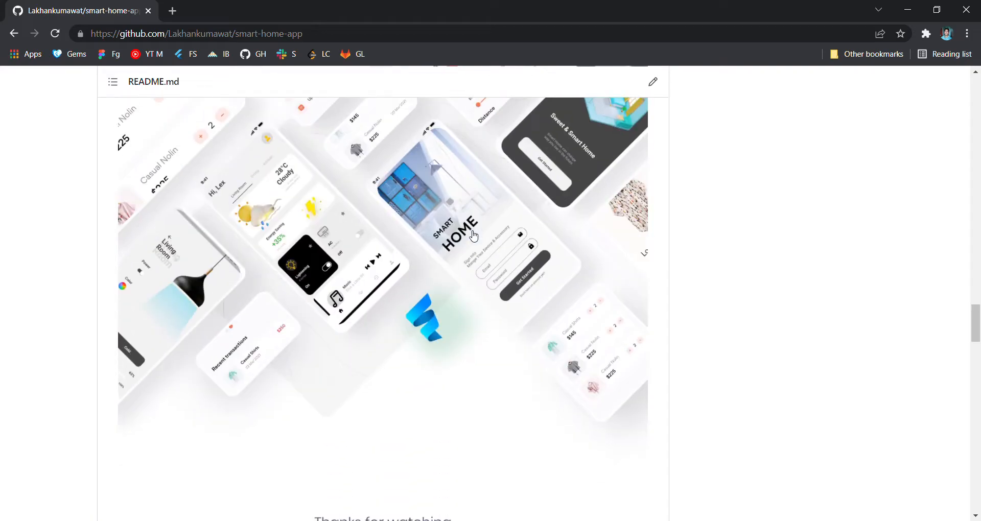
scroll(up, 3)
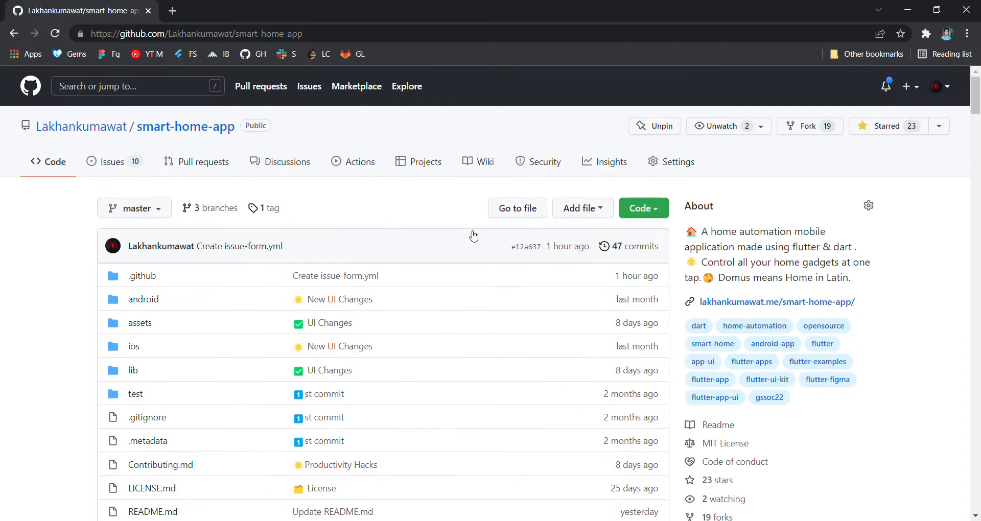
mouse_move(435, 206)
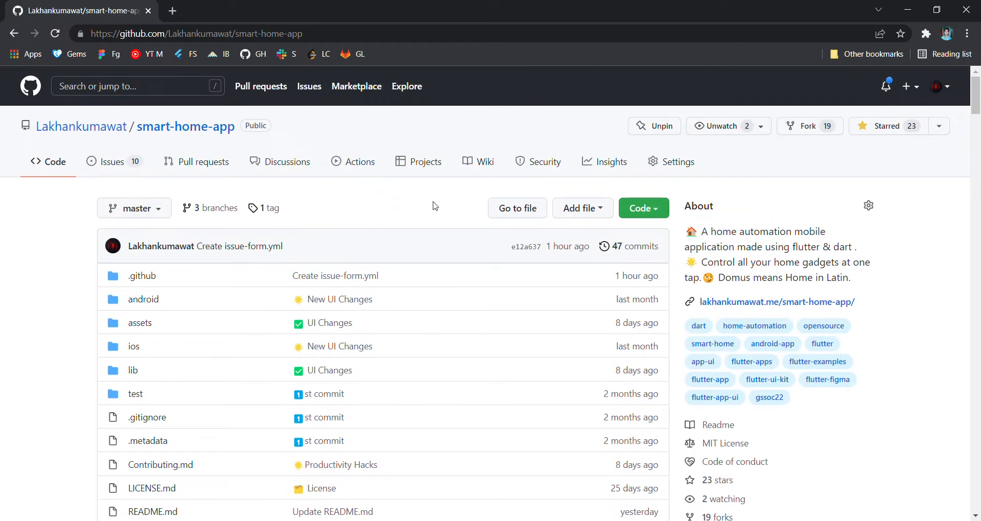
mouse_move(360, 253)
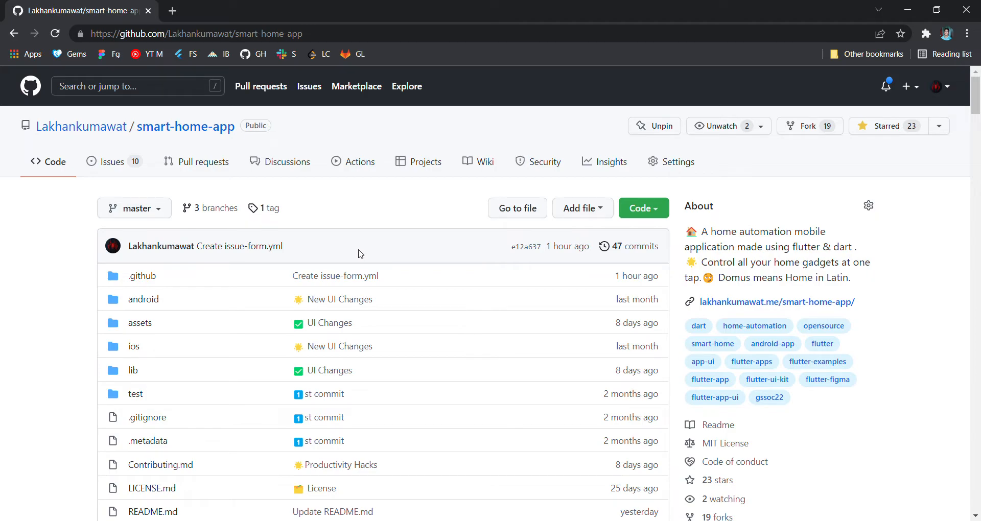
mouse_move(412, 209)
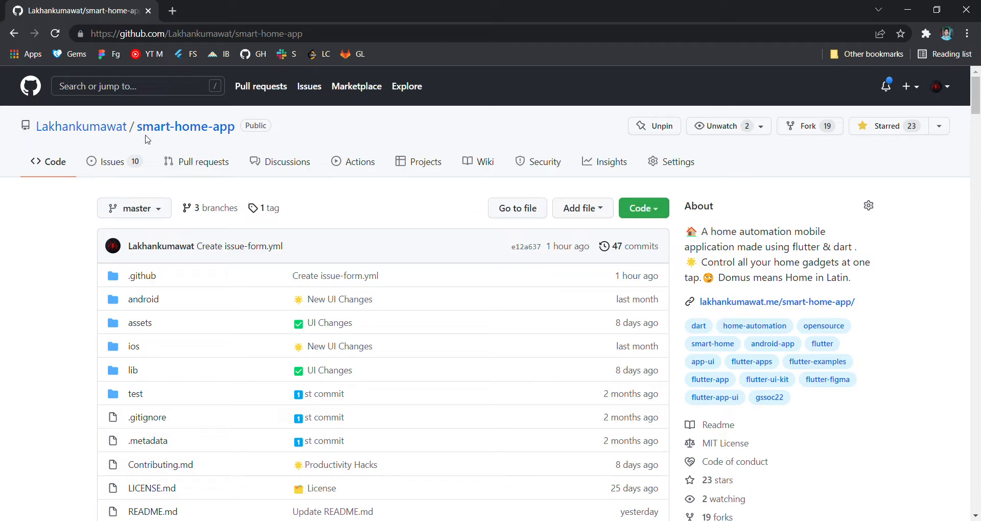
double_click(185, 126)
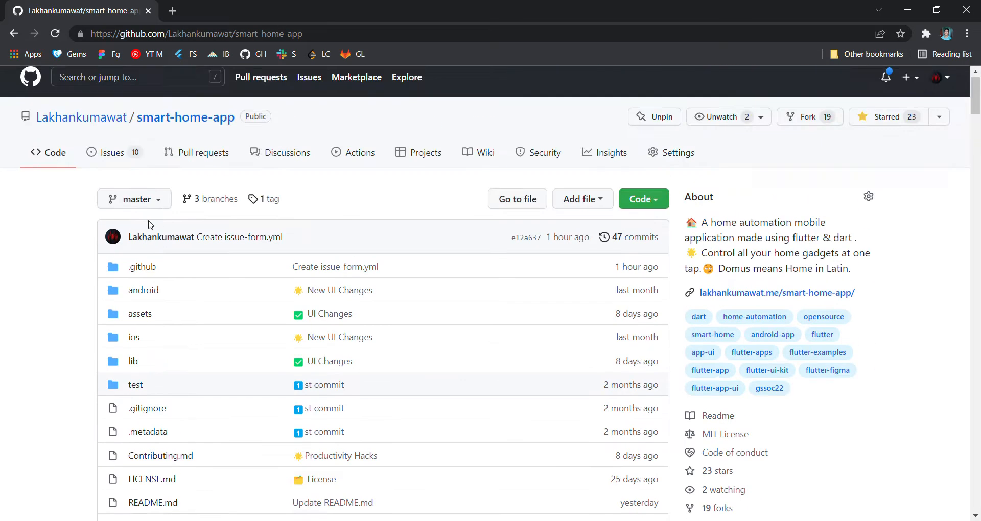
scroll(down, 3)
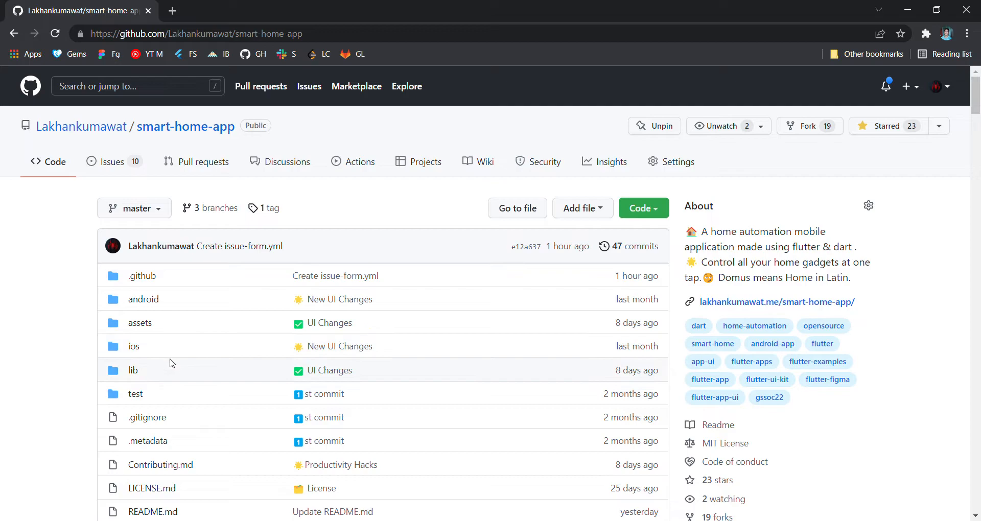
scroll(down, 3)
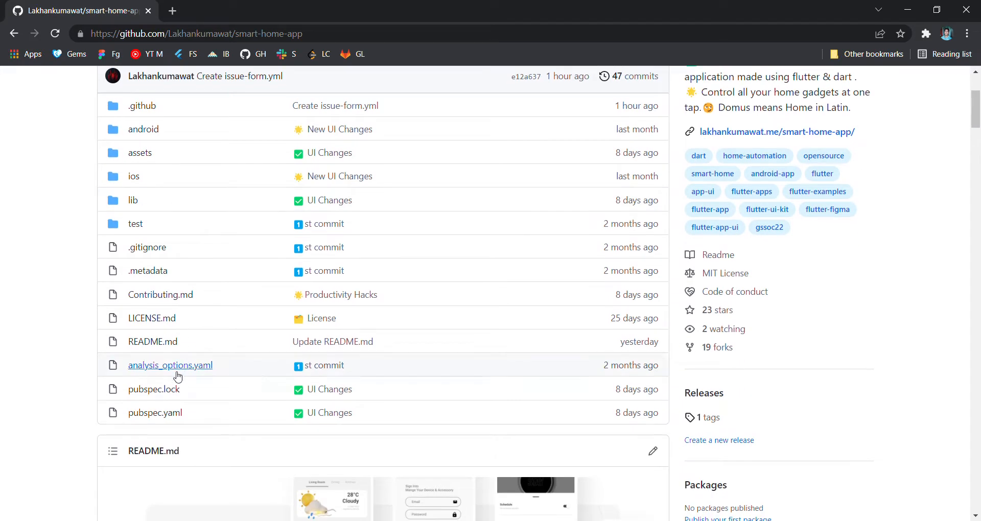
click(154, 412)
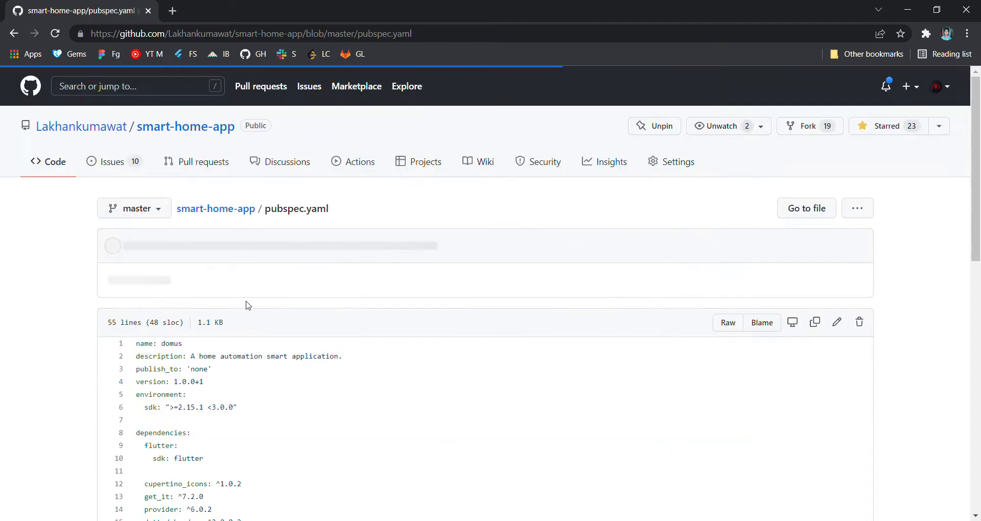
Step: Review the get_it, provider and flutter_screenutil dependency lines in pubspec.yaml
scroll(down, 3)
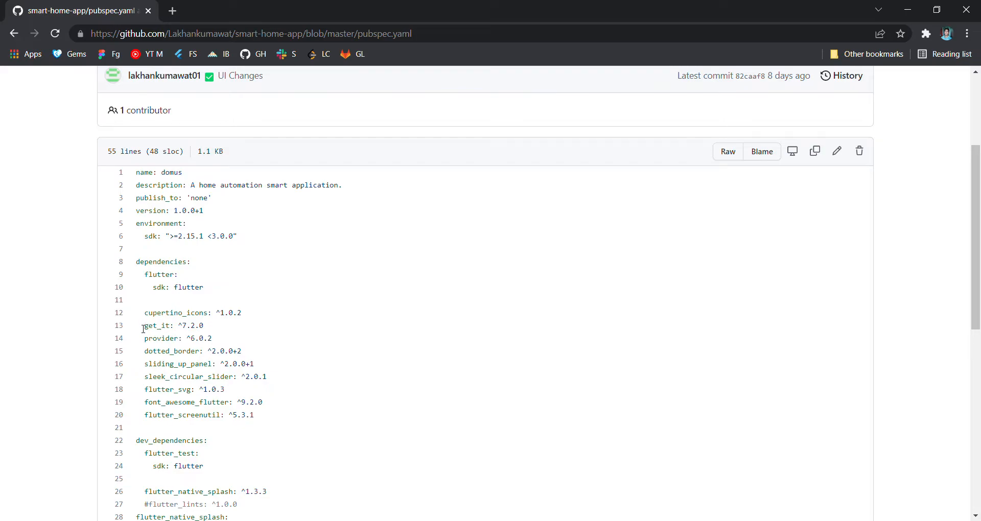
drag(143, 325, 212, 338)
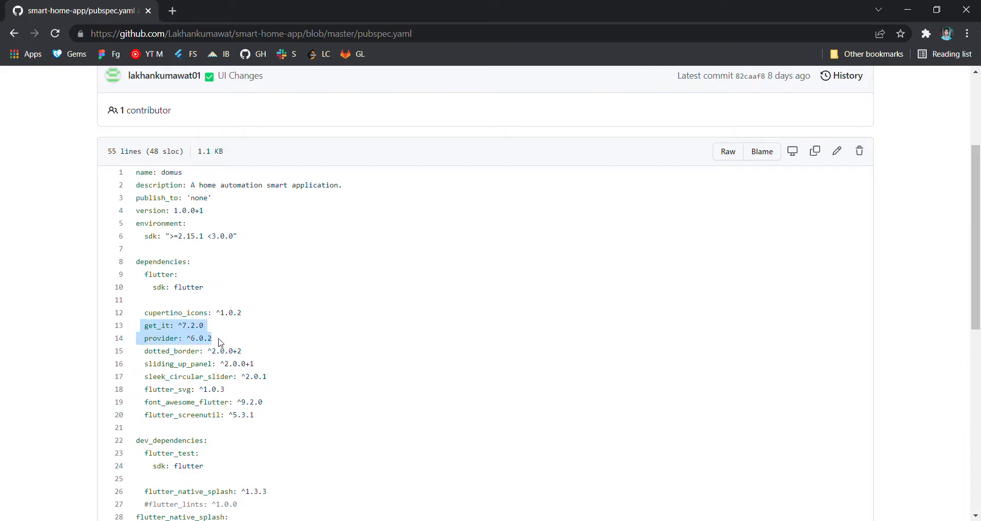
click(208, 389)
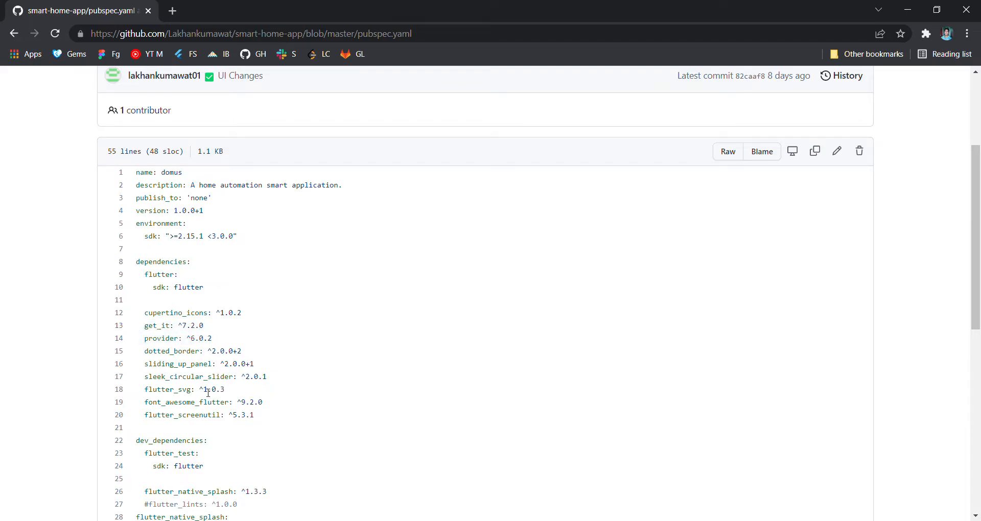
double_click(182, 415)
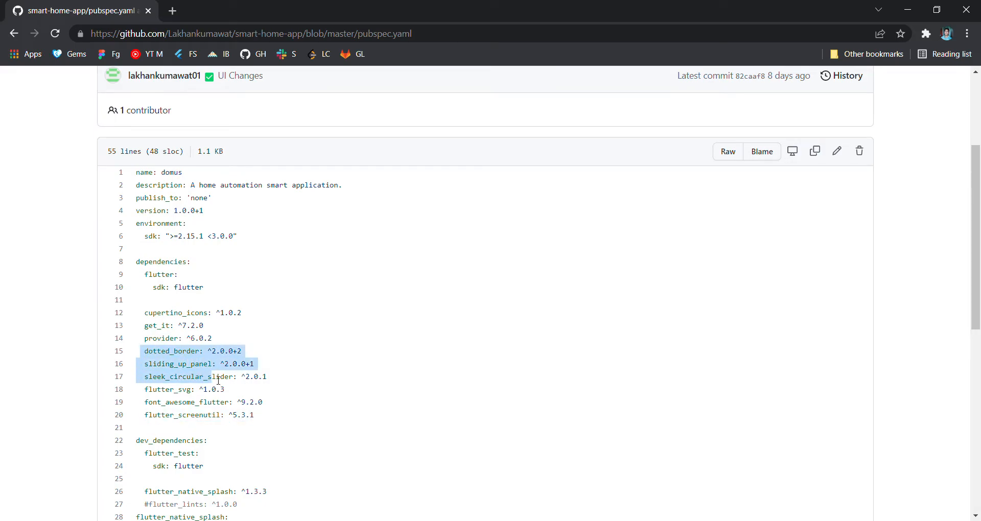
click(211, 338)
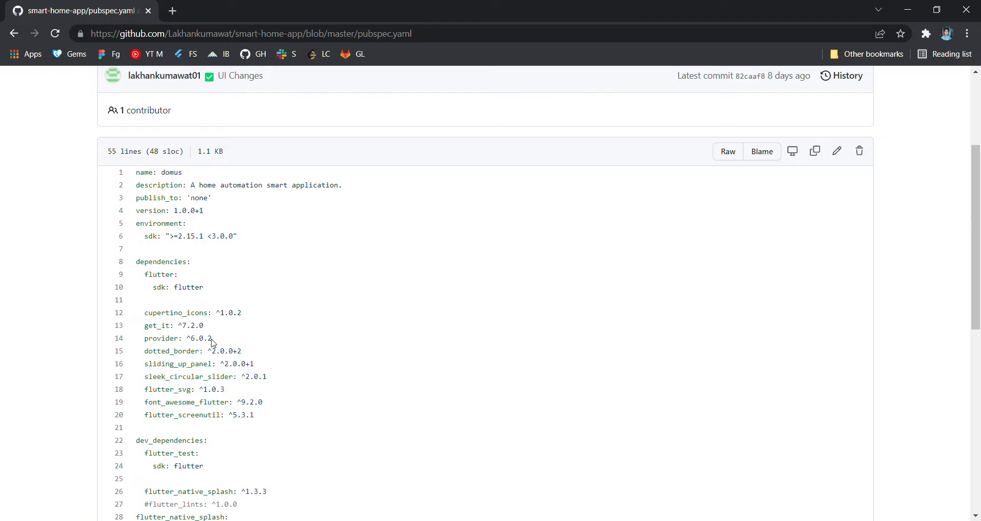
drag(144, 325, 212, 338)
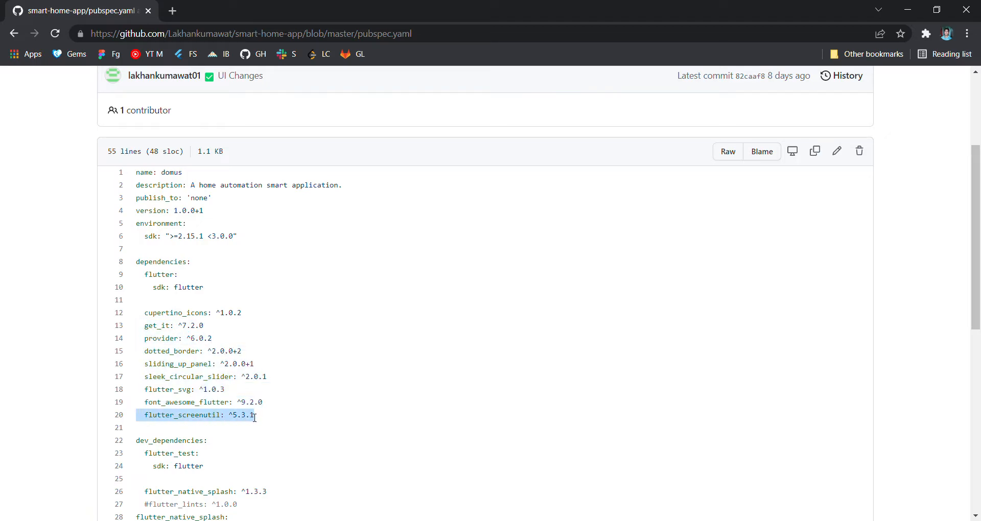
Step: Navigate into the lib/src/screens folder of the repository
scroll(up, 3)
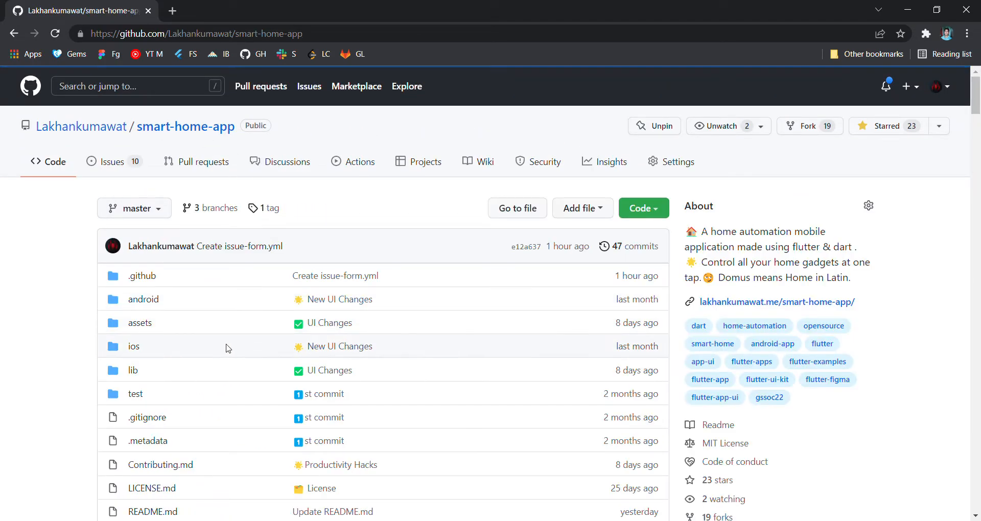
click(131, 370)
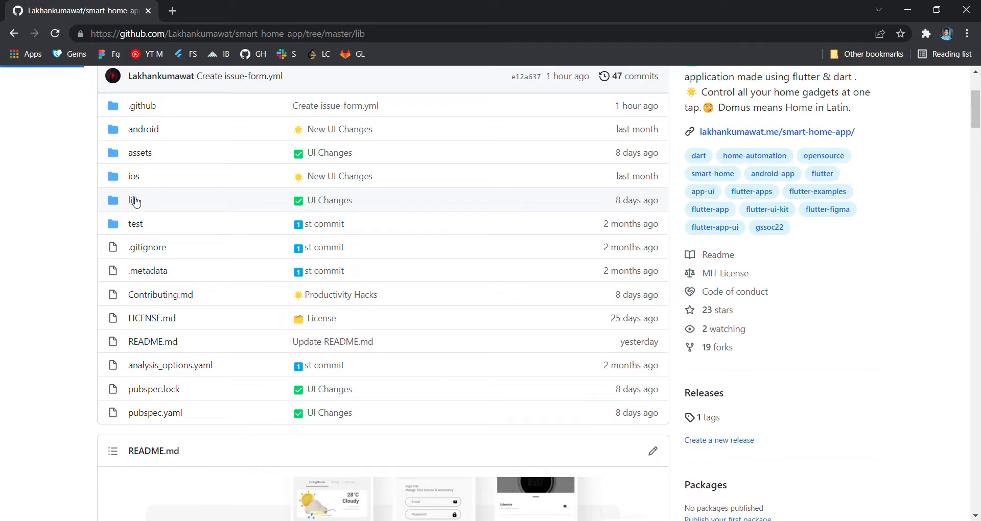
click(134, 200)
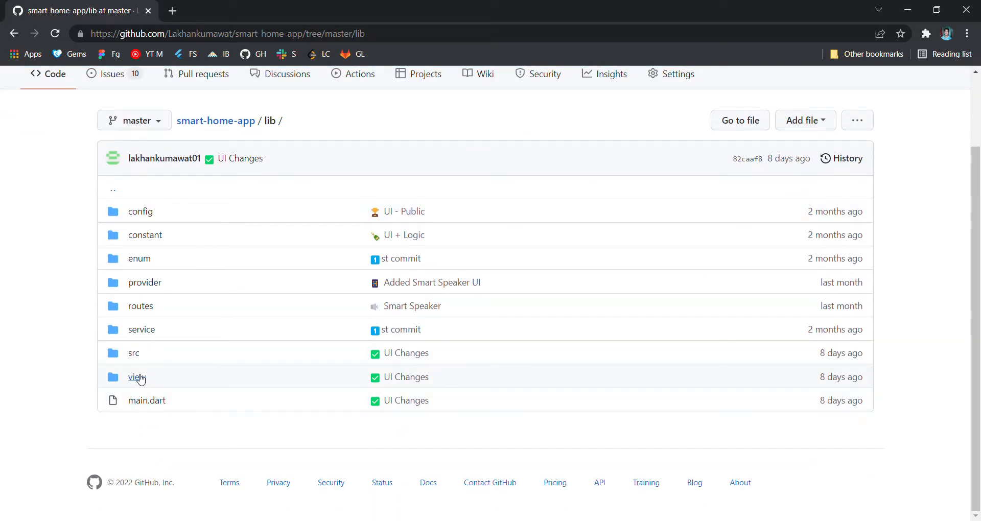
click(133, 353)
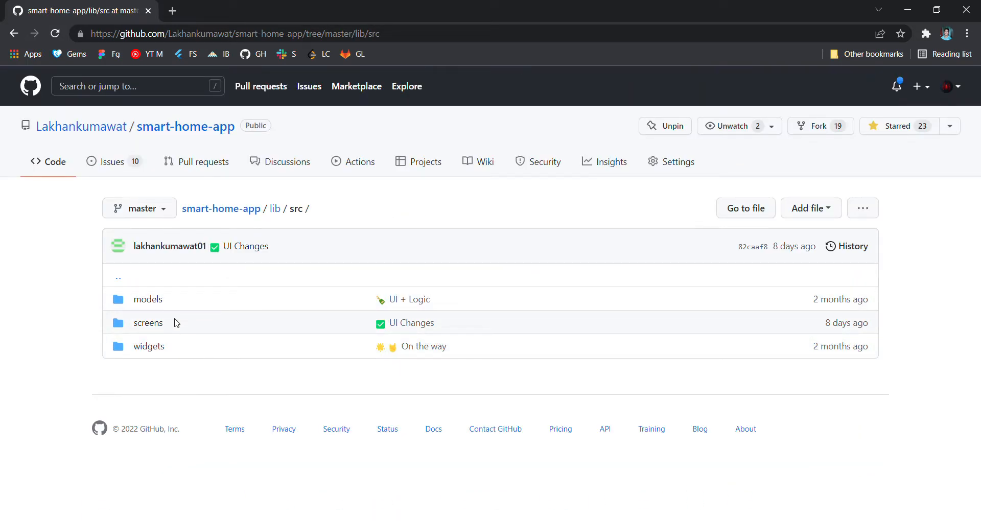
click(148, 323)
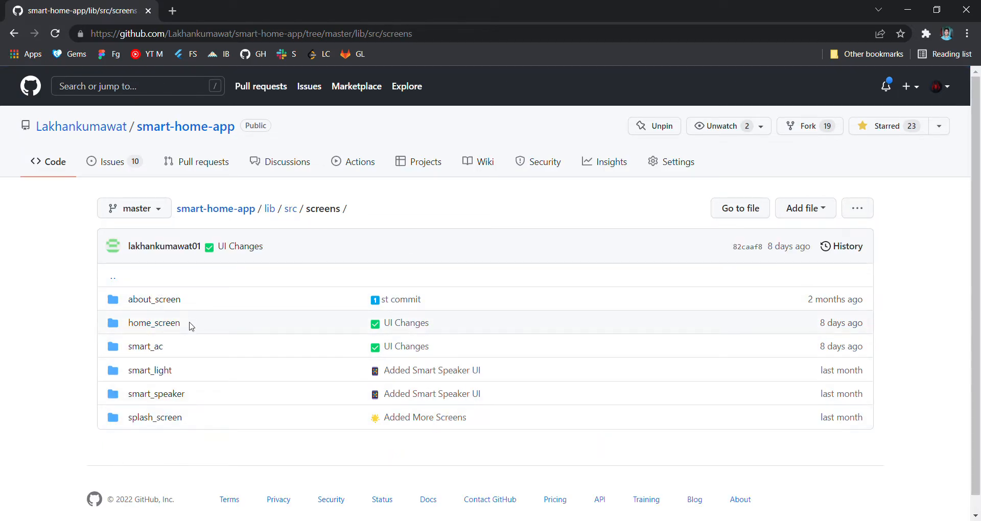
mouse_move(154, 299)
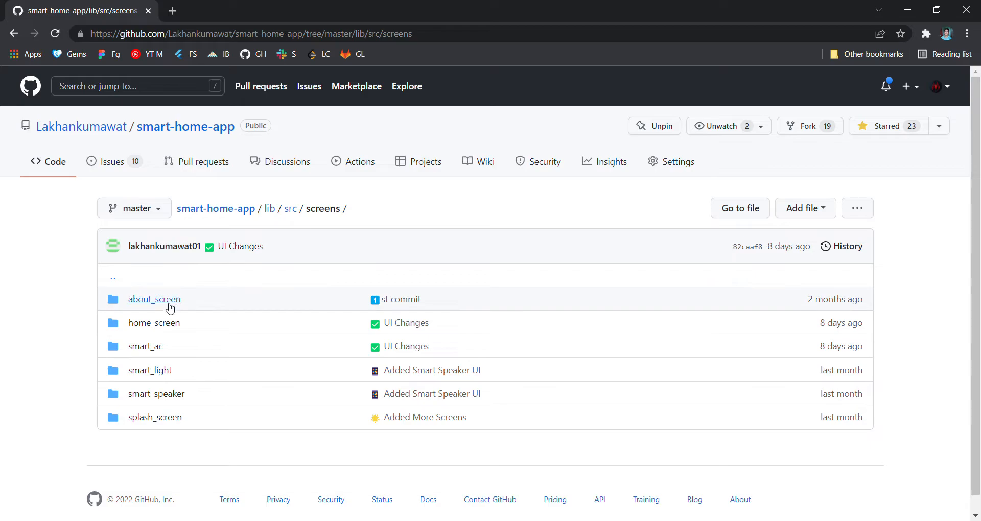
mouse_move(153, 321)
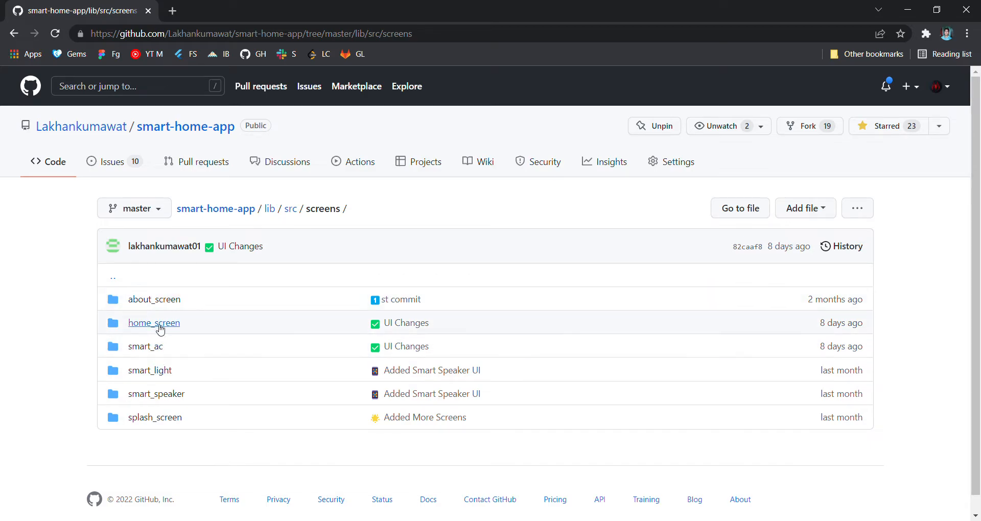
mouse_move(236, 318)
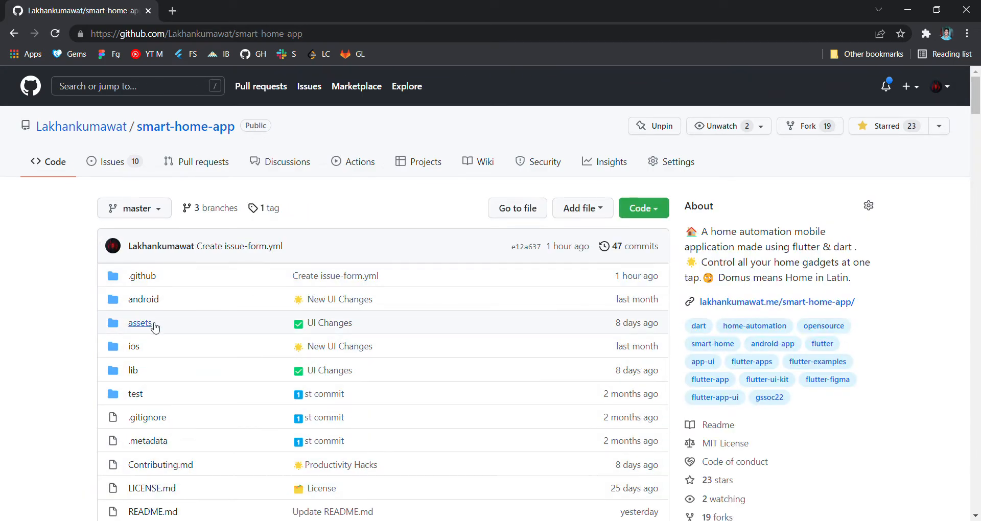
mouse_move(119, 171)
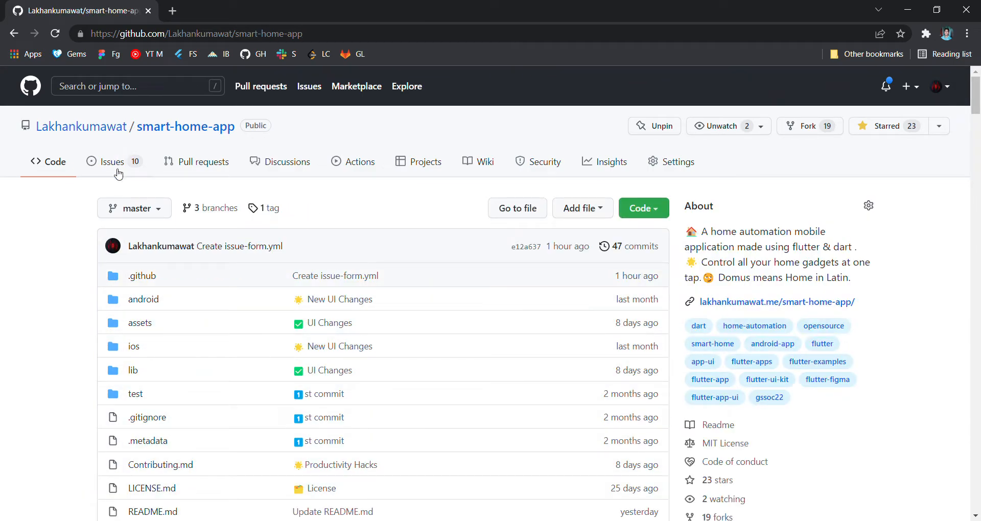
Step: From the Issues list, start a new issue to reach the template chooser
click(110, 161)
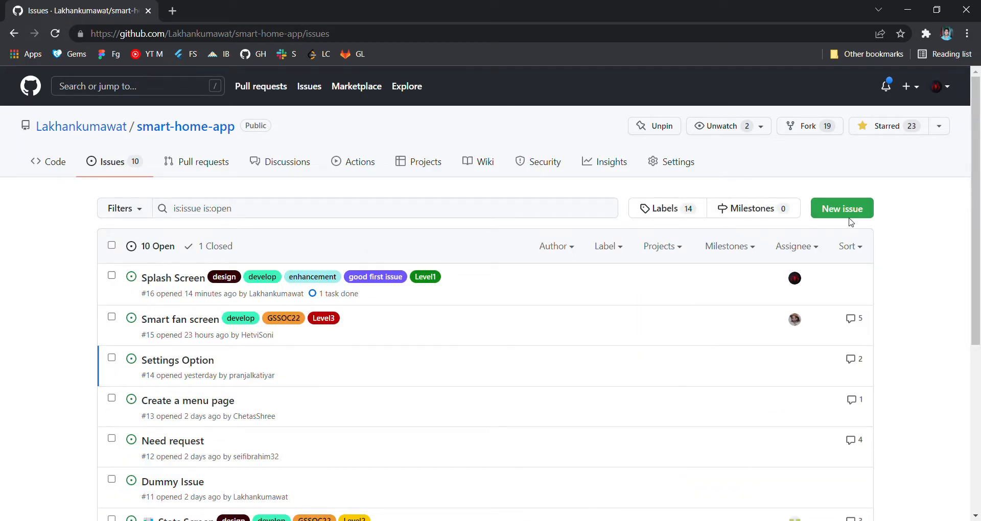
click(841, 208)
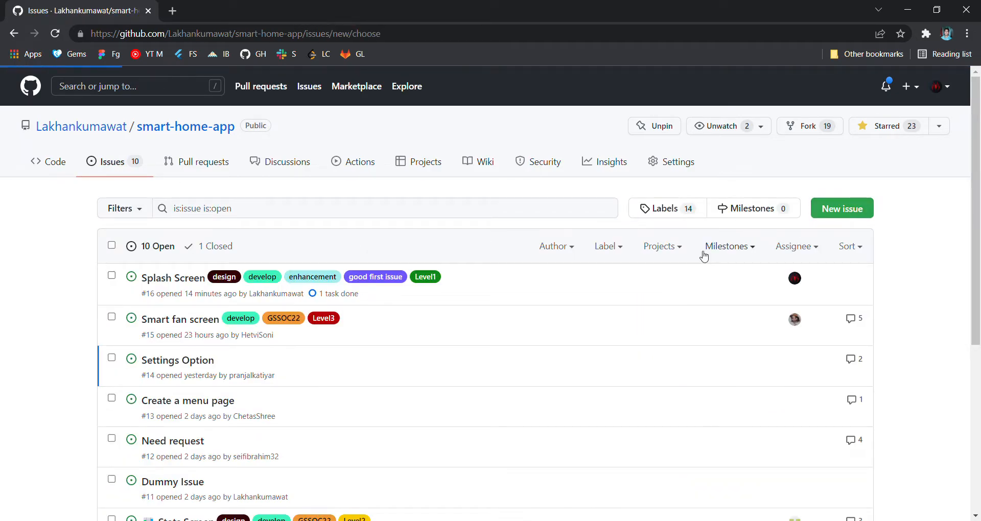
click(840, 207)
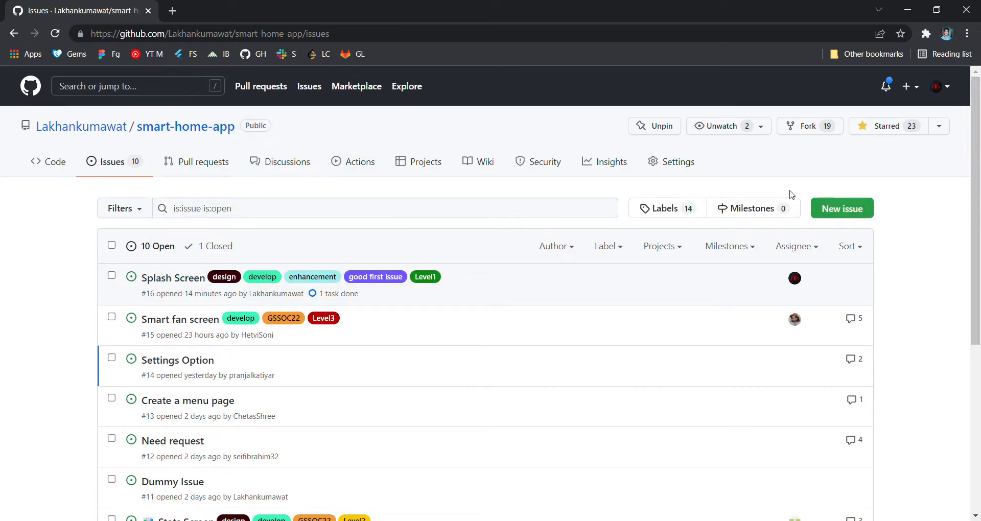
click(841, 207)
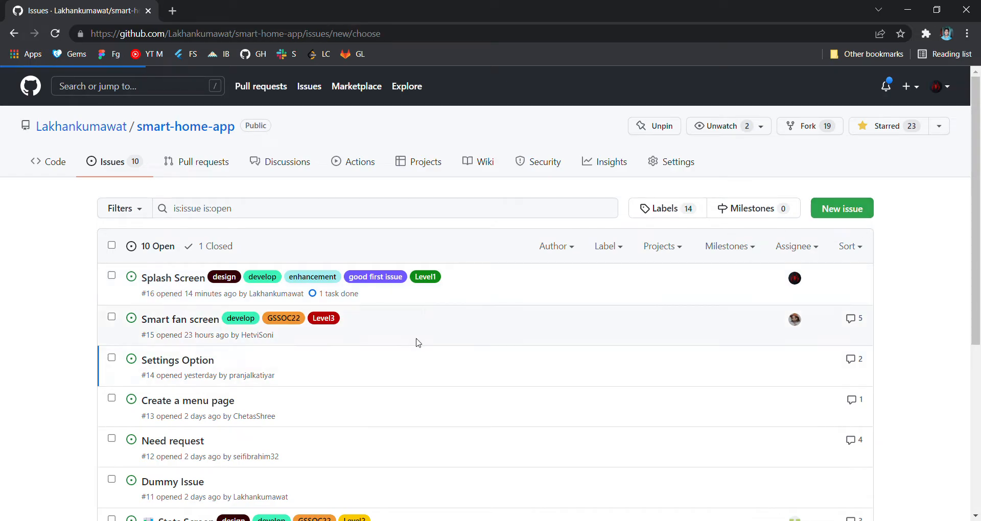
click(841, 208)
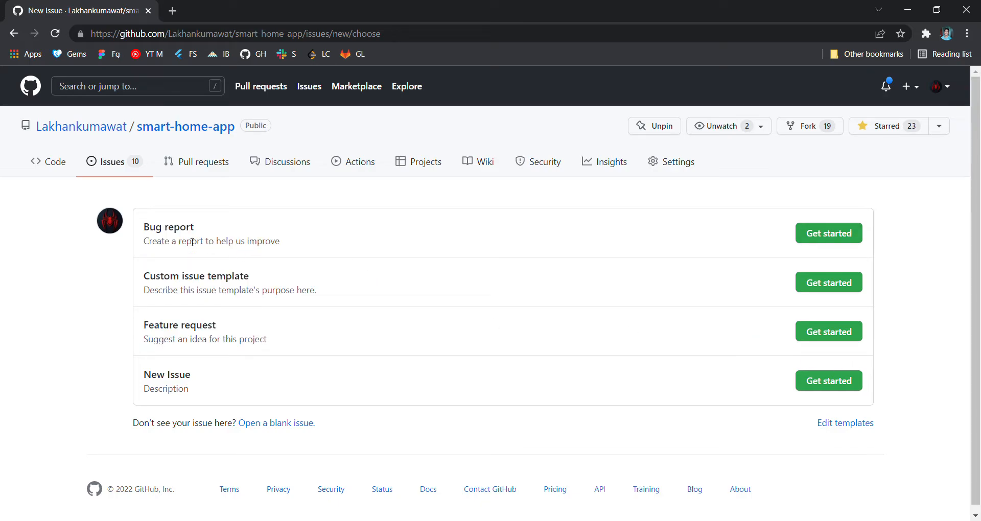
mouse_move(435, 248)
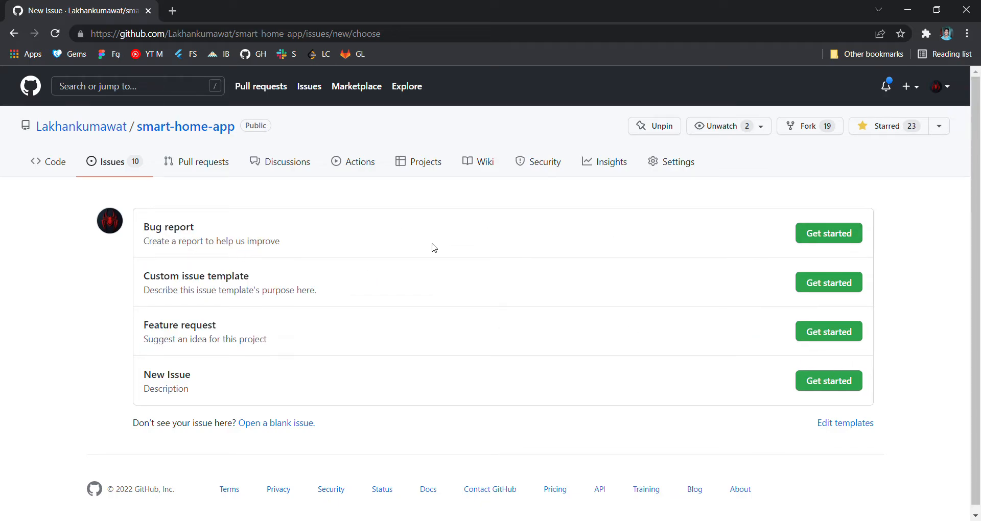
mouse_move(178, 318)
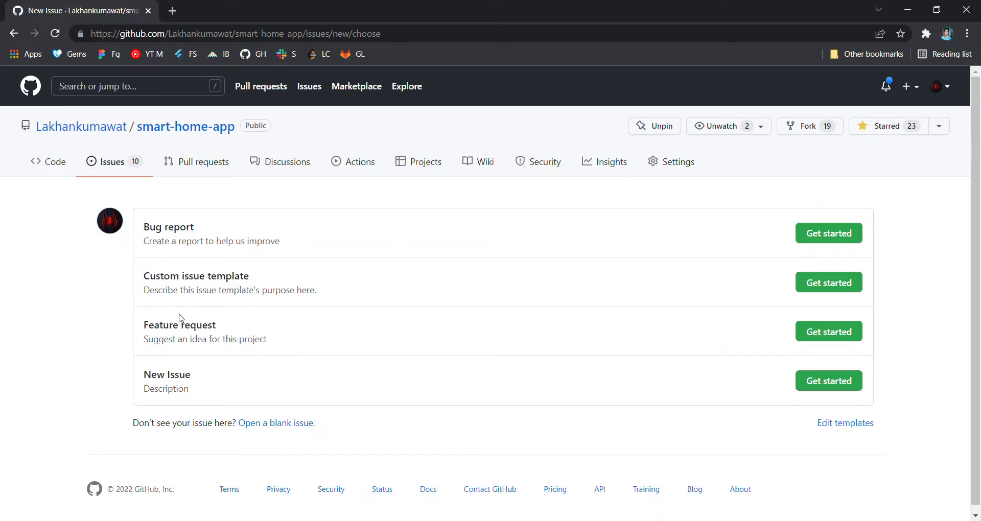
drag(143, 227, 217, 325)
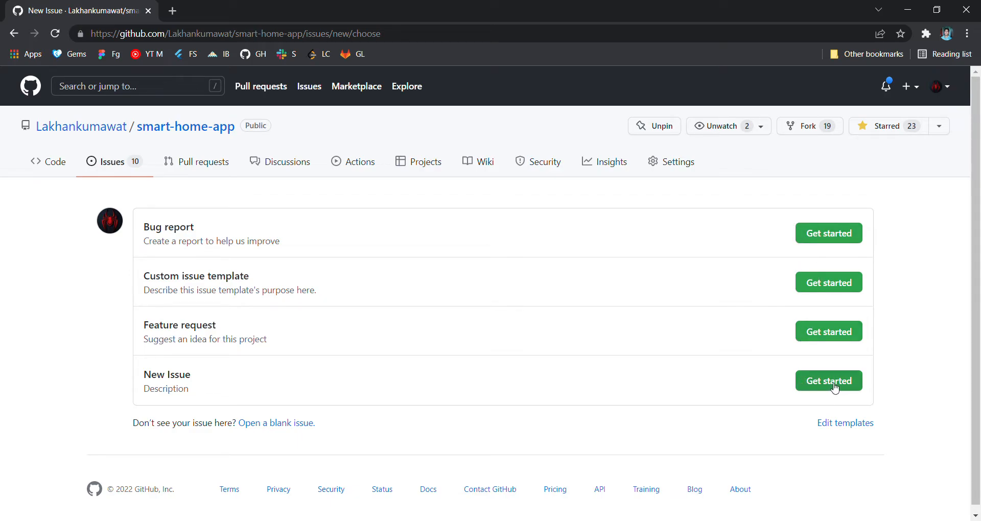
Step: Start from the New Issue template and title it 'Home Screen UI COde Refactor not tooo long'
click(826, 380)
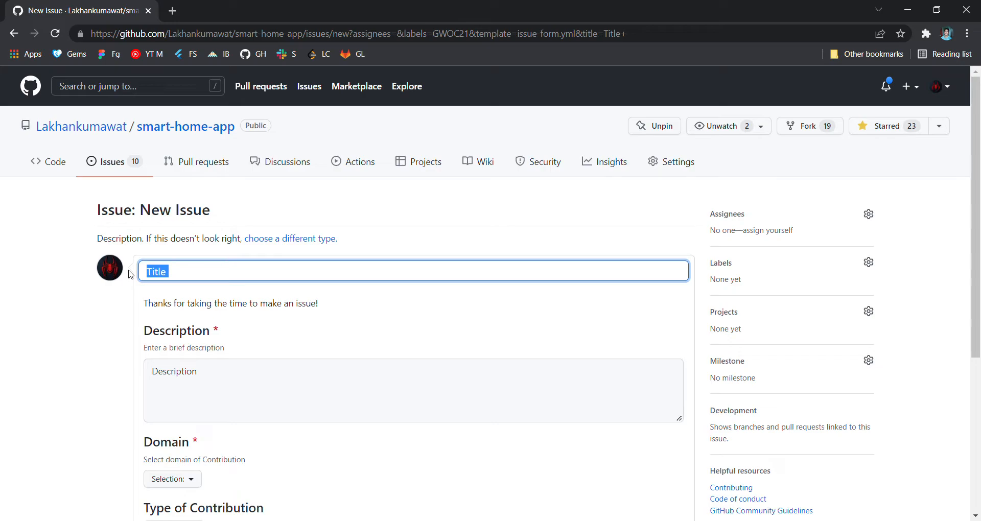
text(Home)
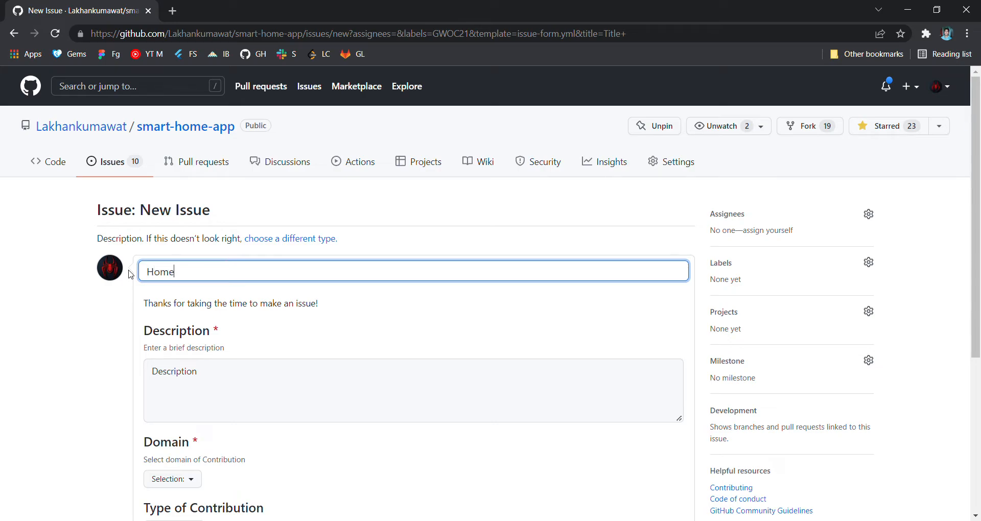
text(Screen)
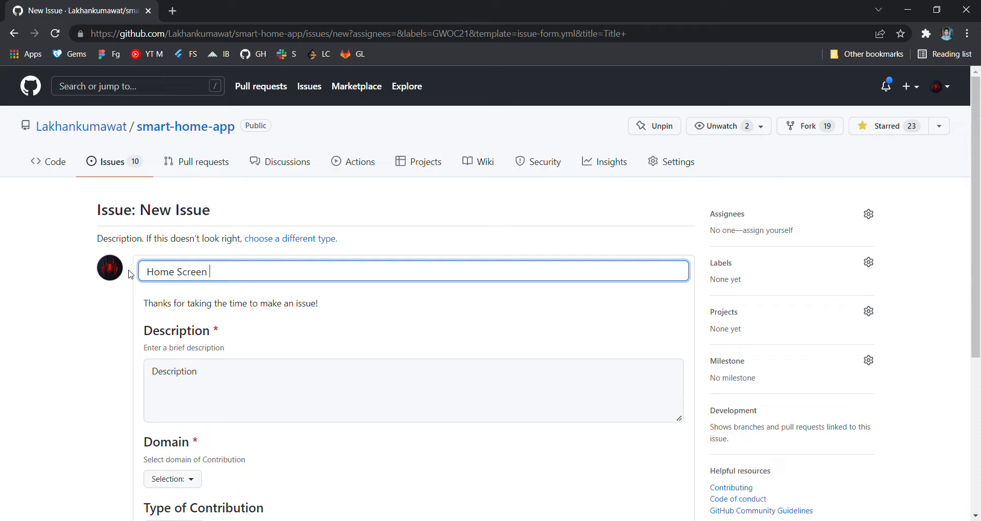
text(UI COde)
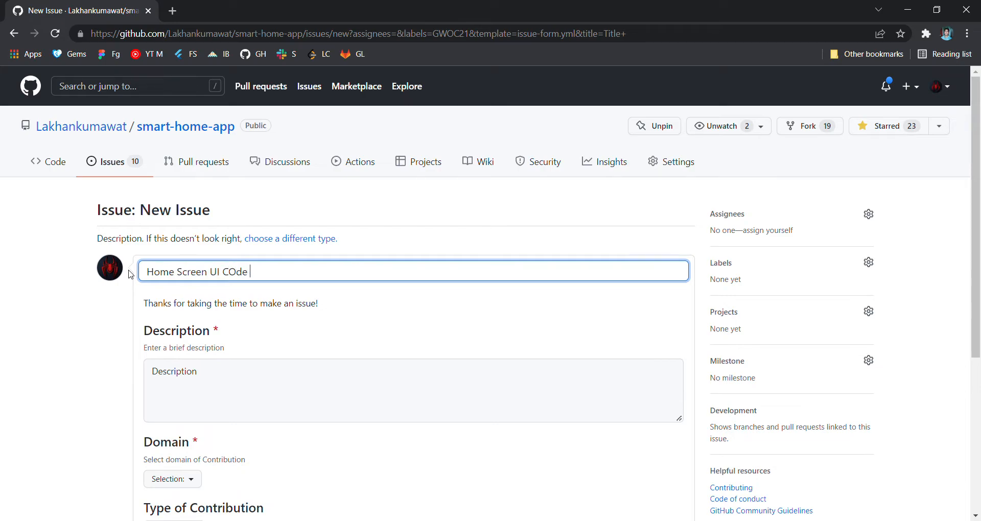
text(Refactor)
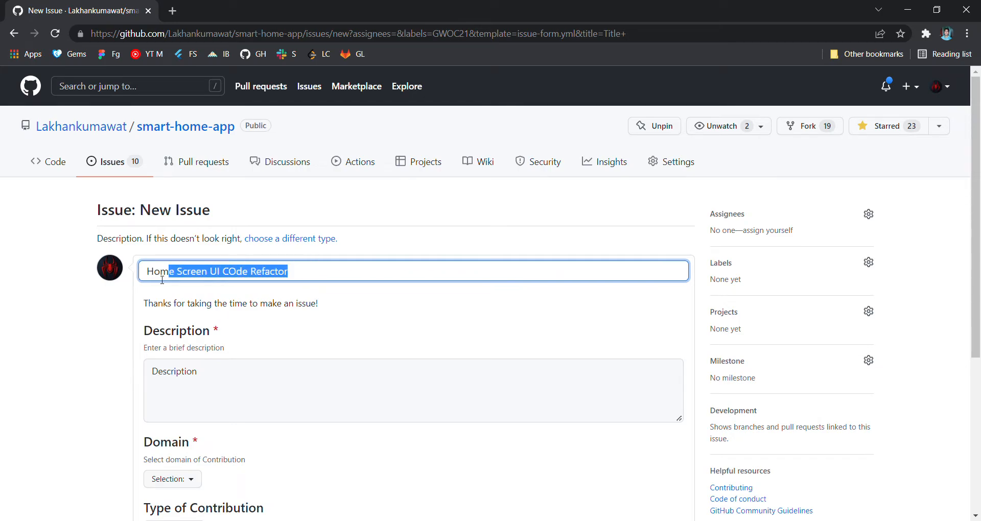
click(314, 277)
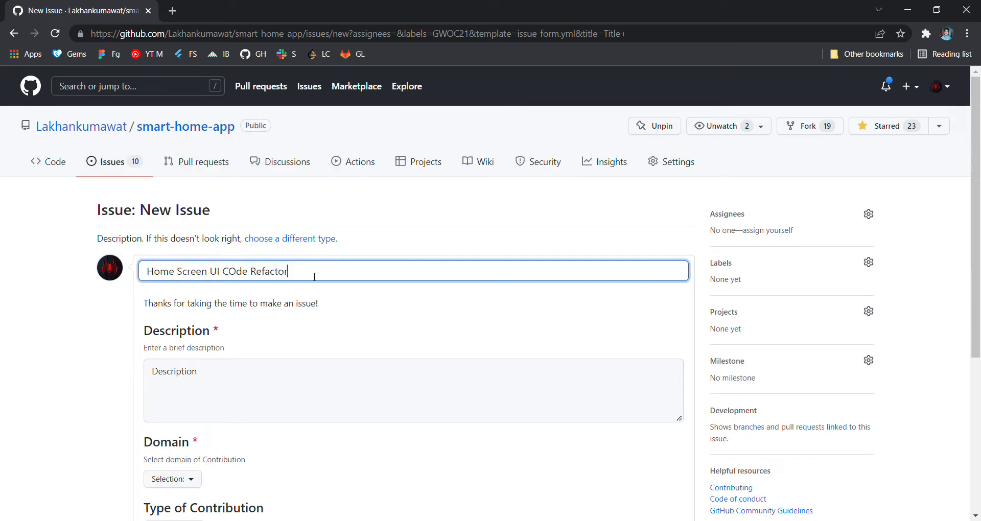
text(not tooo)
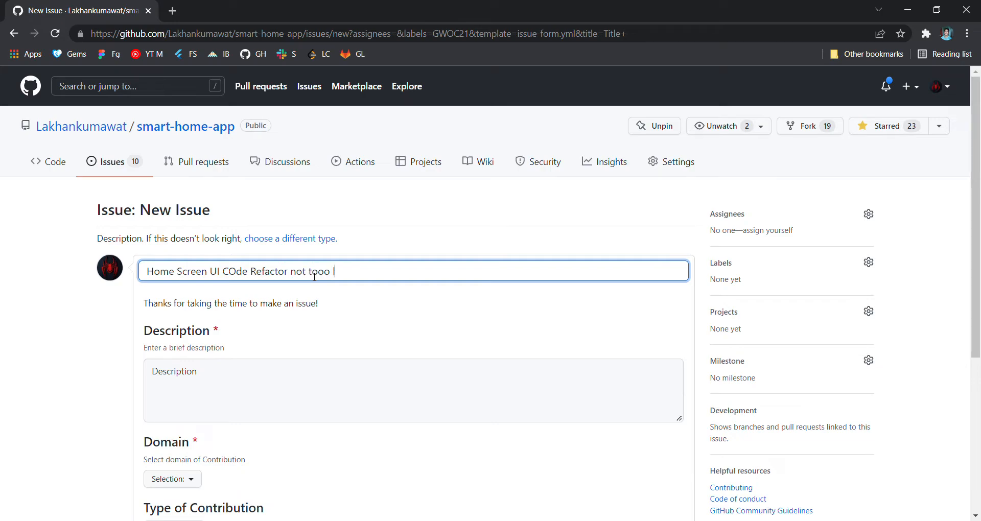
text(long)
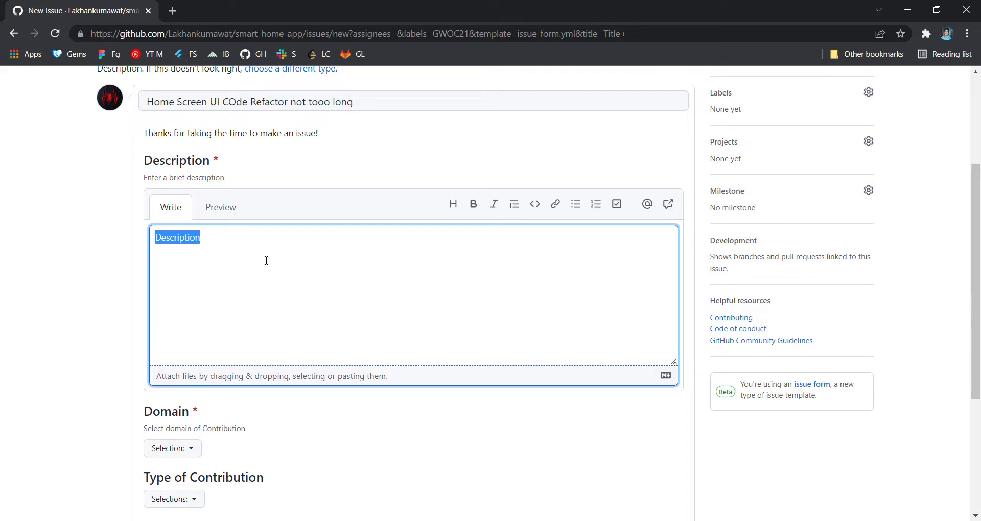
mouse_move(212, 242)
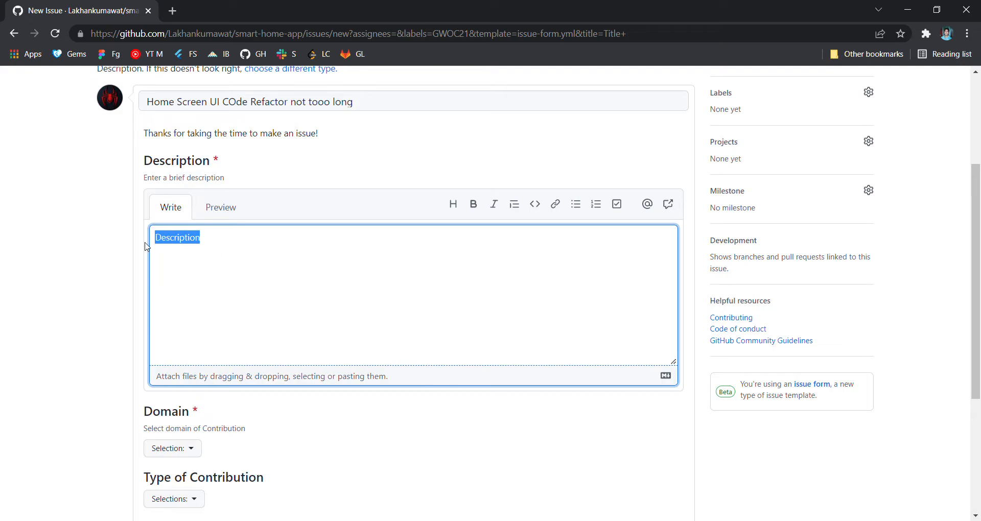
Step: Enter the description '50 - 60 words , to max' for the issue
text(50)
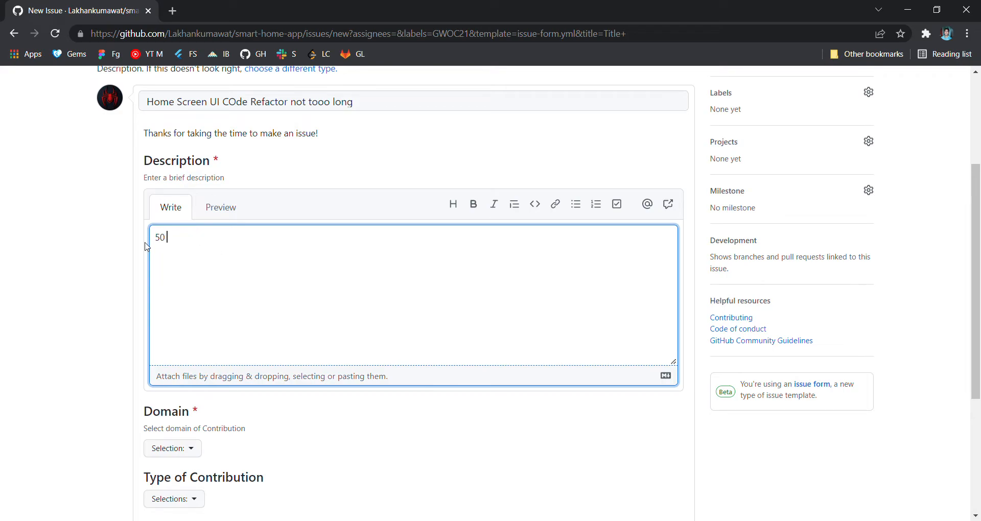
text(- 6)
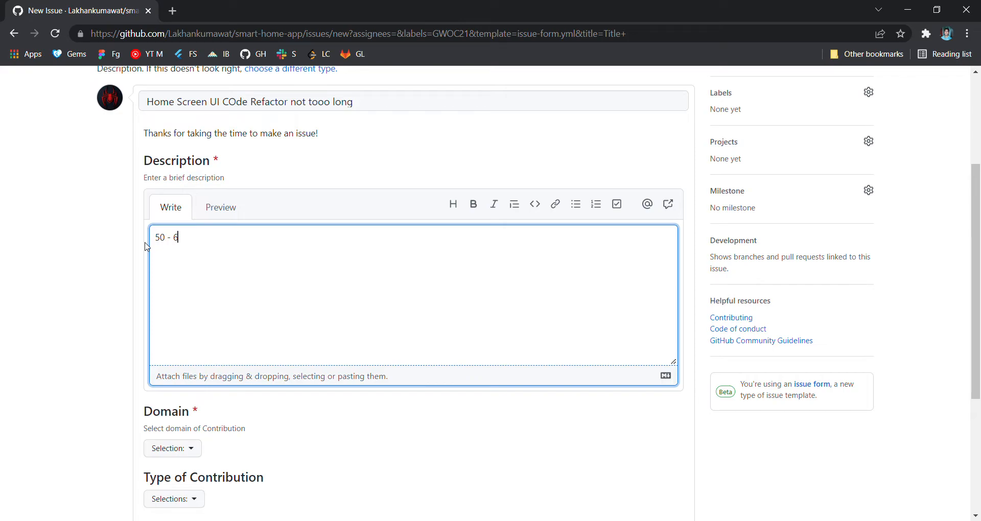
text(0 eo)
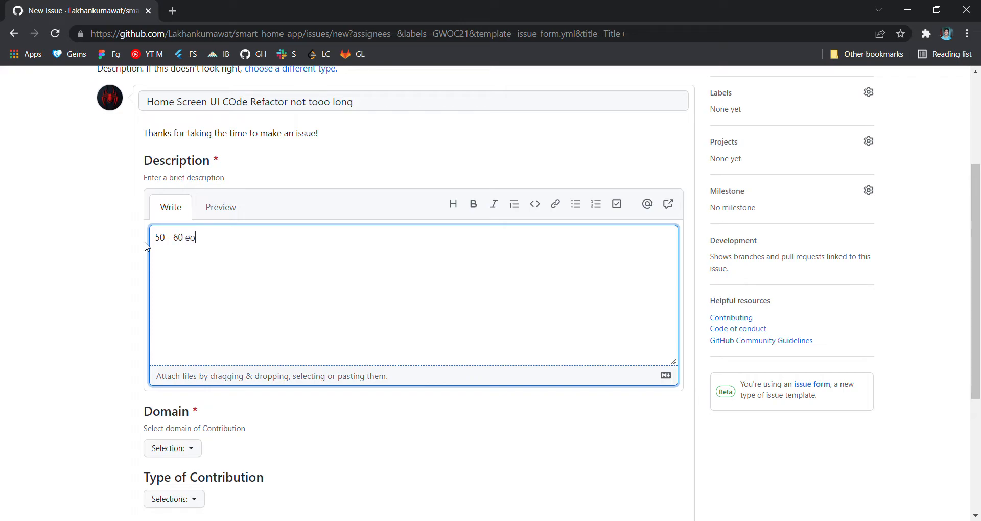
text(w)
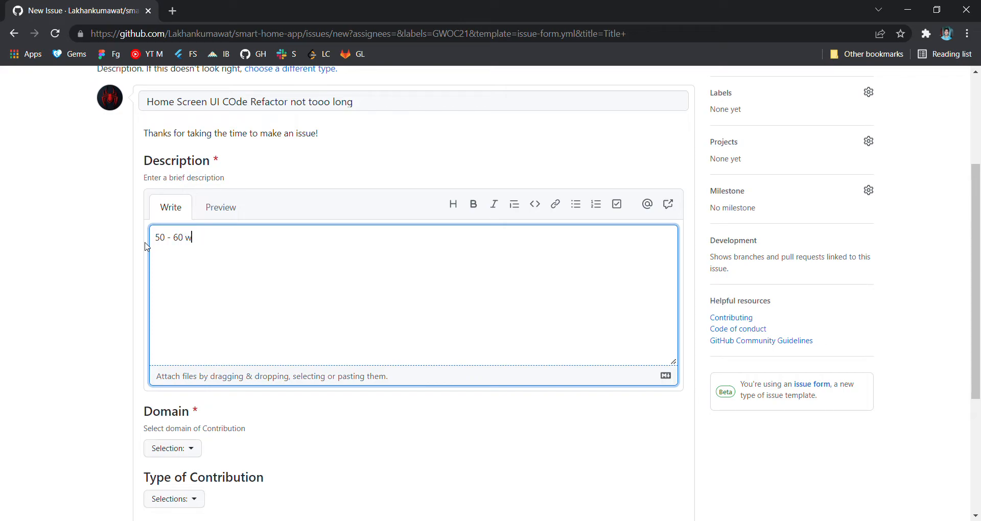
text(i)
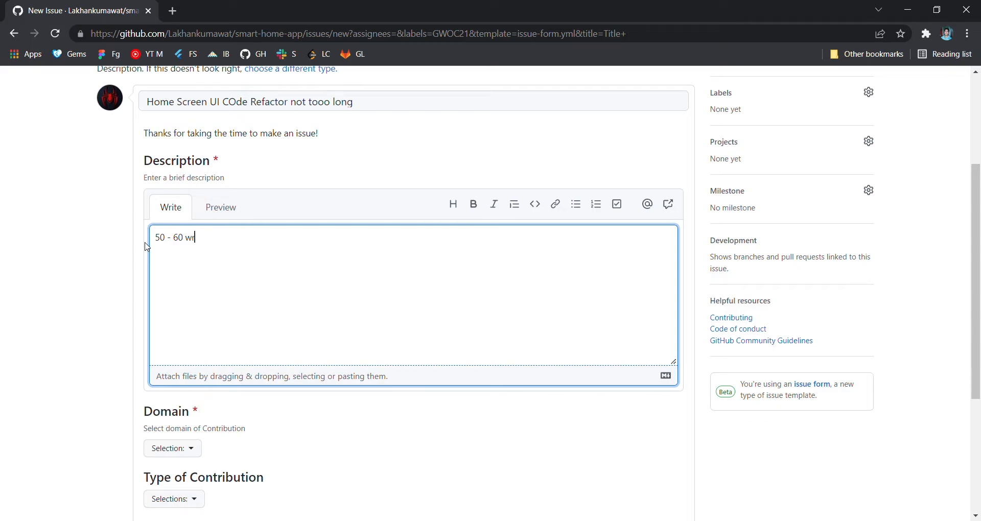
text(ords)
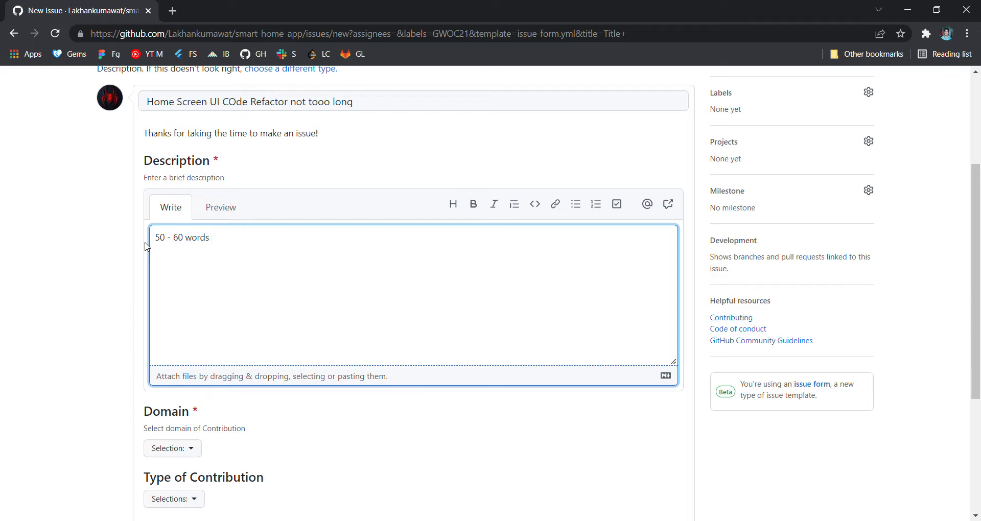
text(, to max)
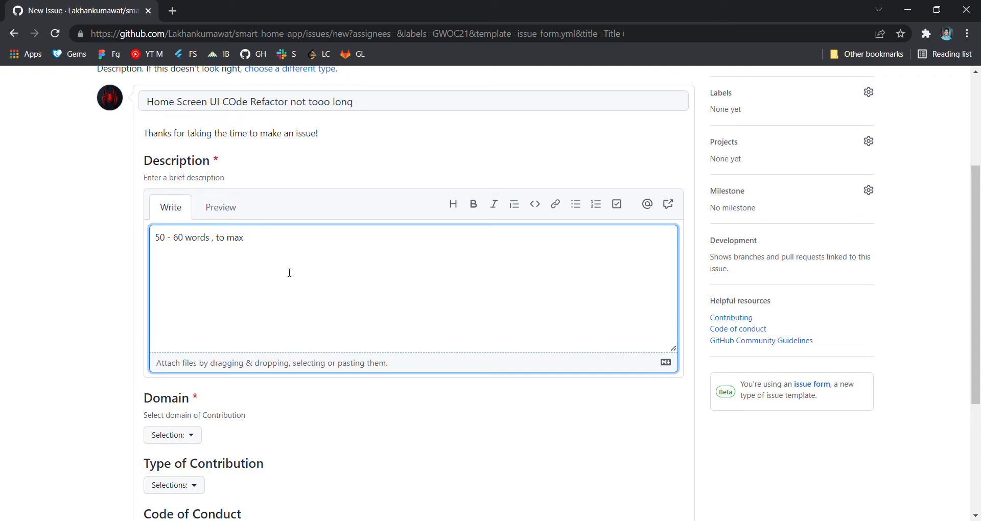
mouse_move(272, 359)
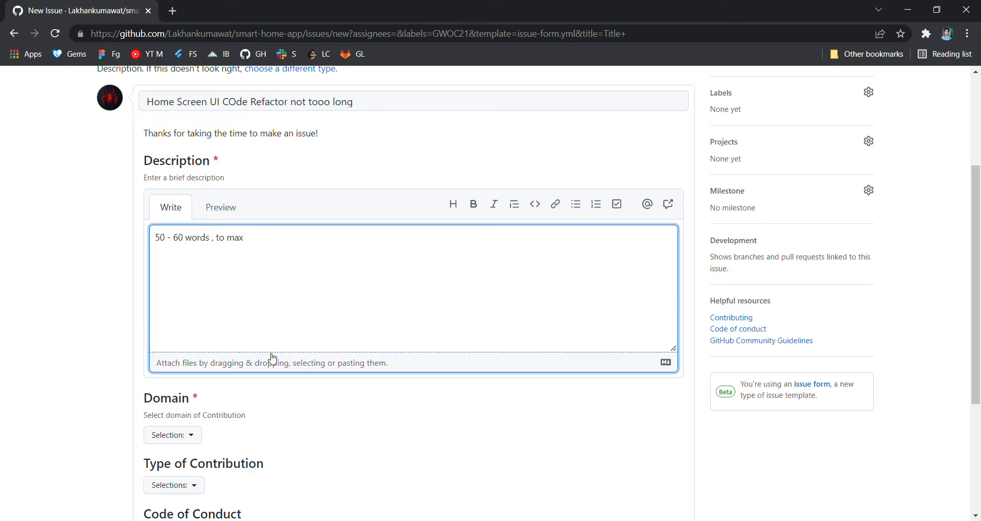
scroll(up, 3)
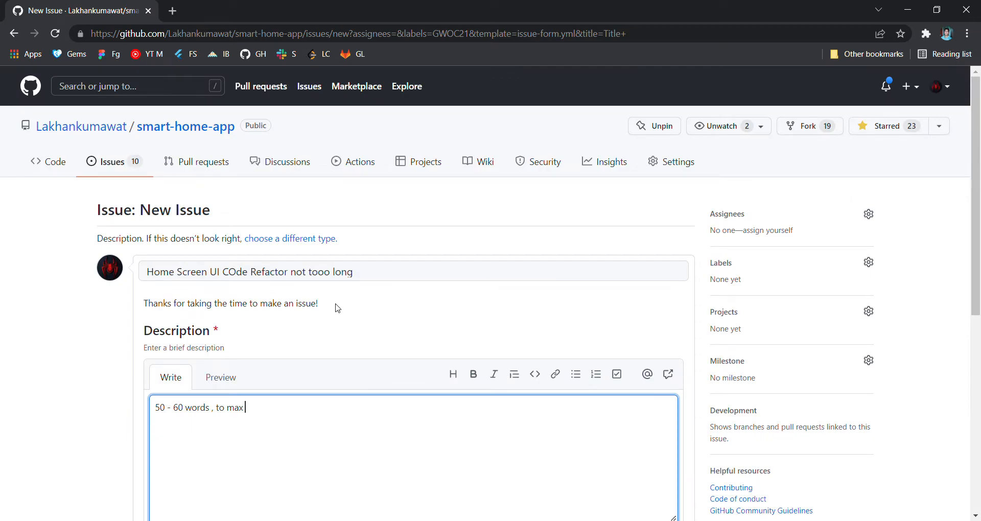
Step: Set the Domain field to UI/UX, briefly trying Other before settling on UI/UX
click(172, 264)
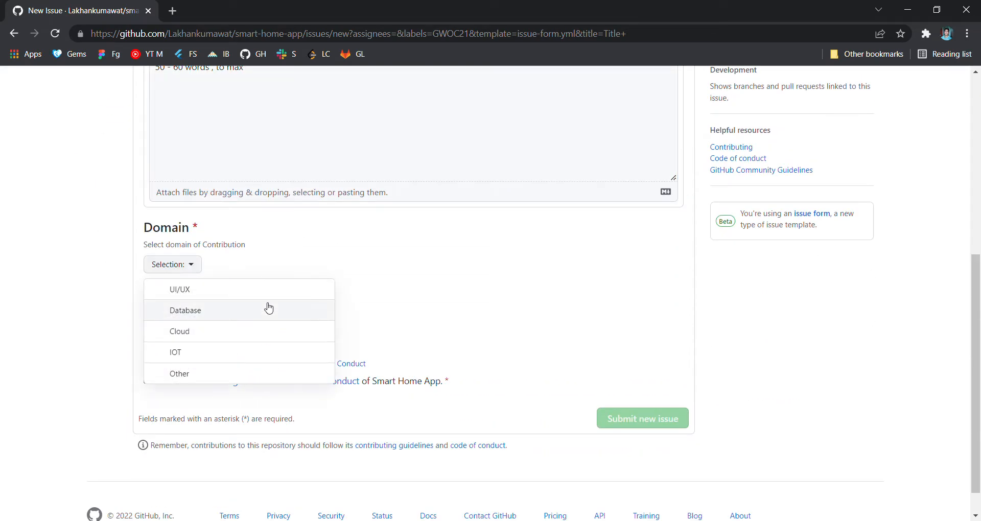
click(180, 289)
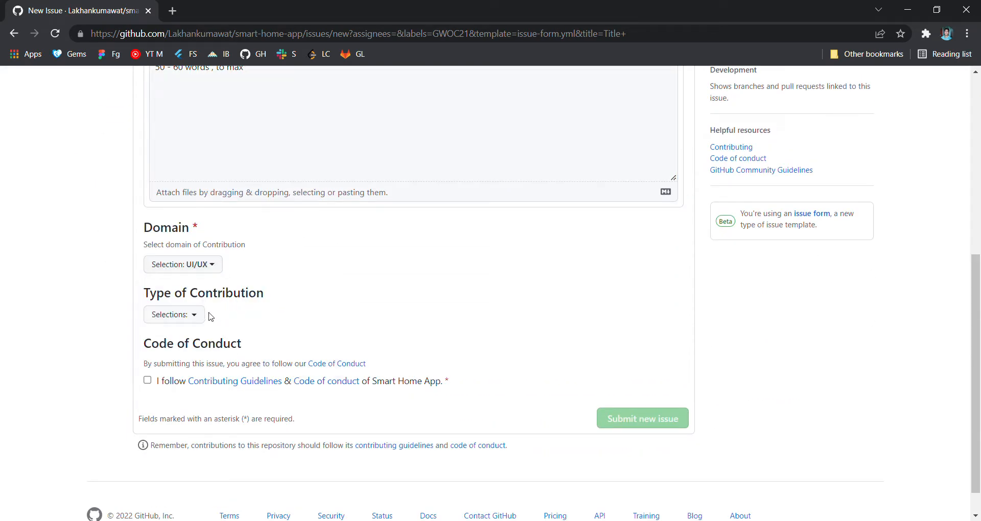
click(182, 264)
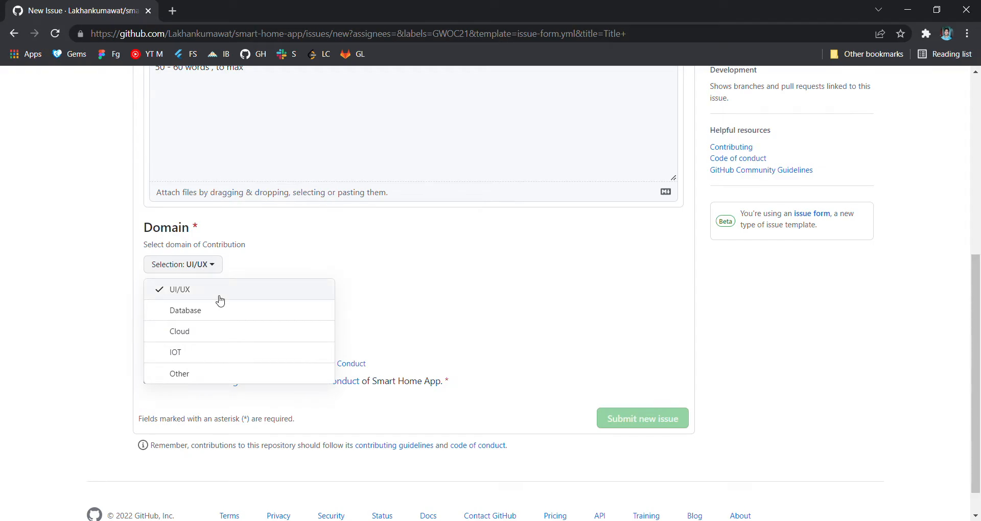
scroll(up, 3)
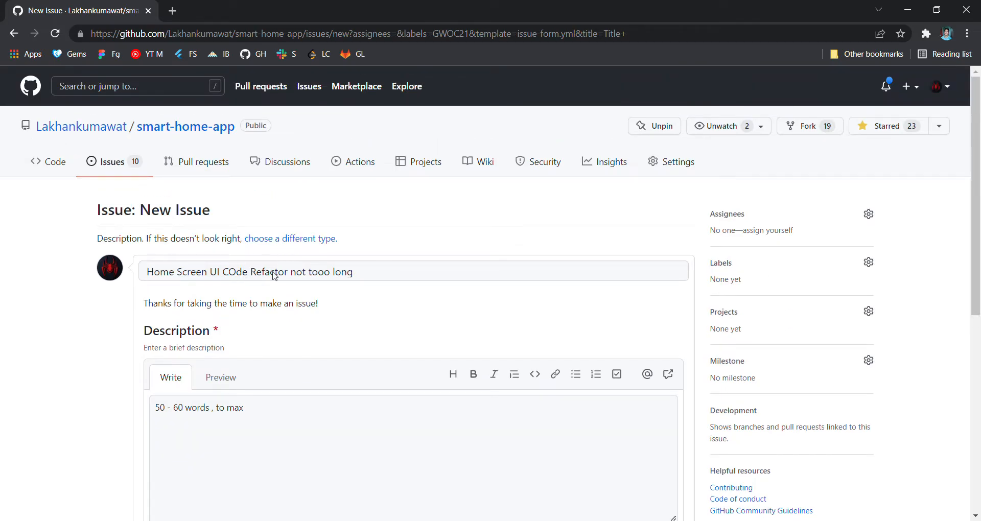
click(182, 263)
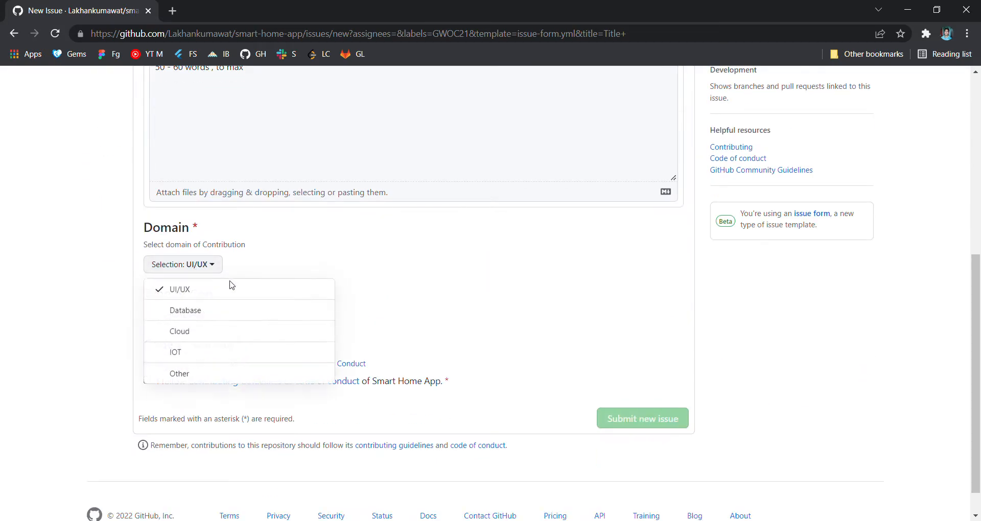
click(179, 374)
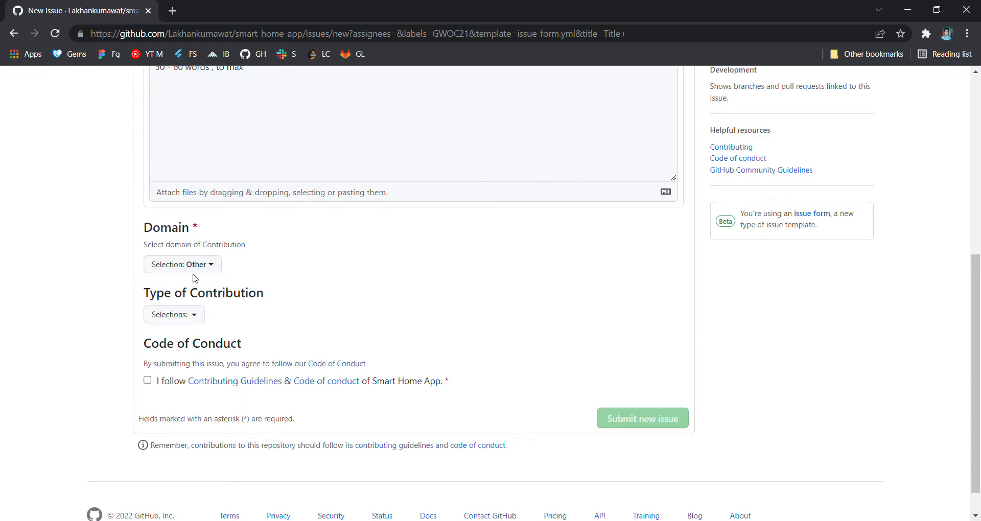
click(182, 263)
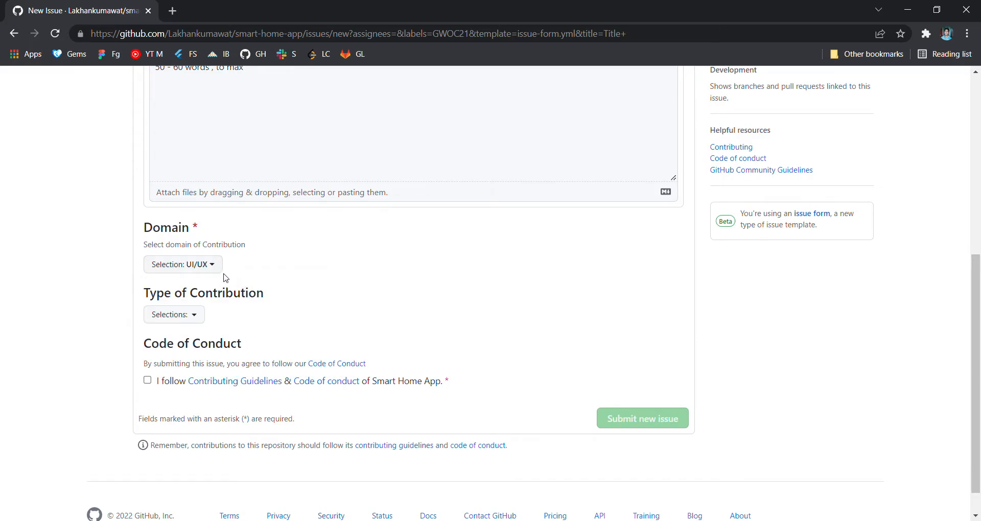
mouse_move(295, 266)
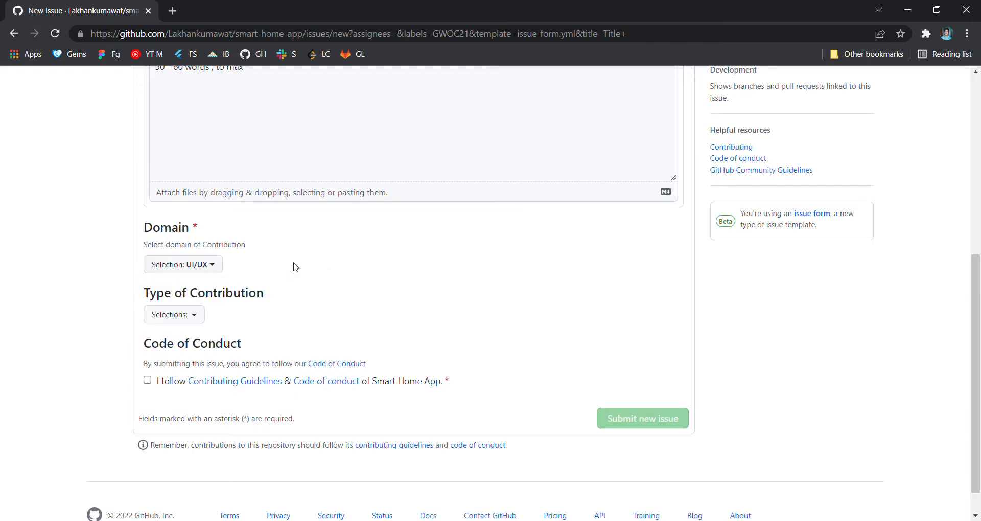
scroll(up, 3)
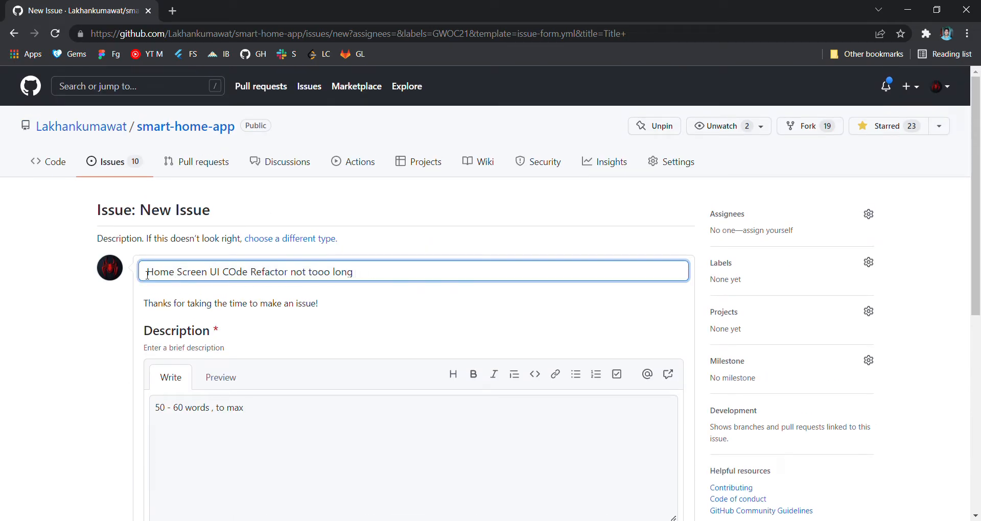
scroll(down, 3)
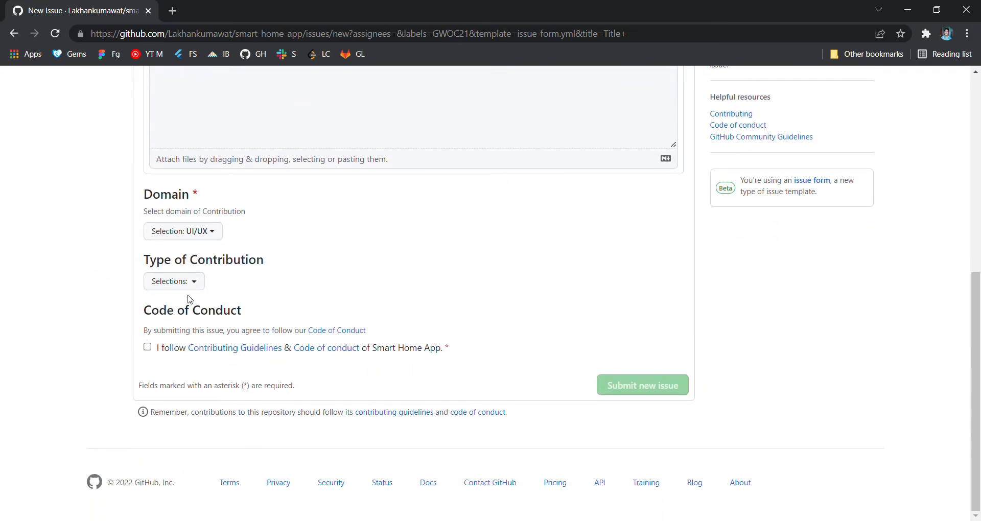
Step: Set Type of Contribution to Refactoring
click(174, 281)
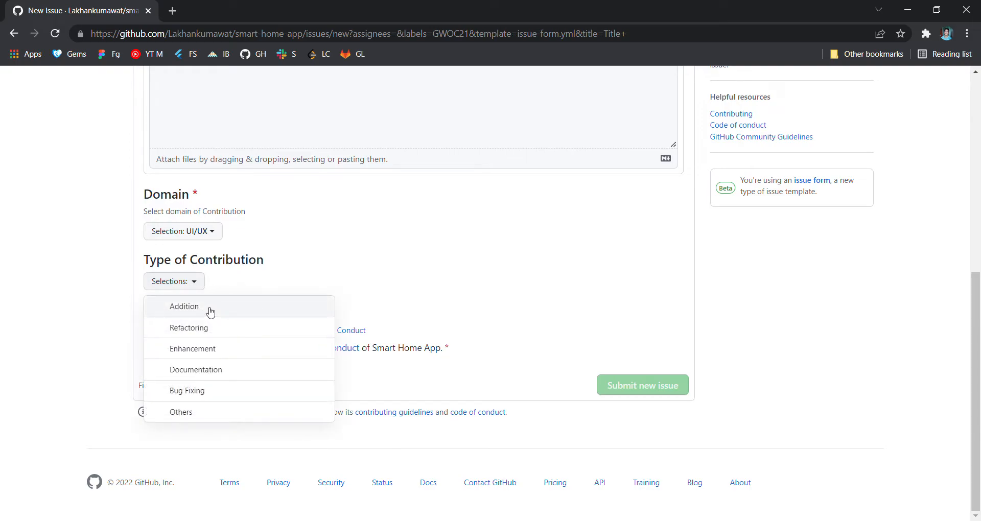
mouse_move(196, 328)
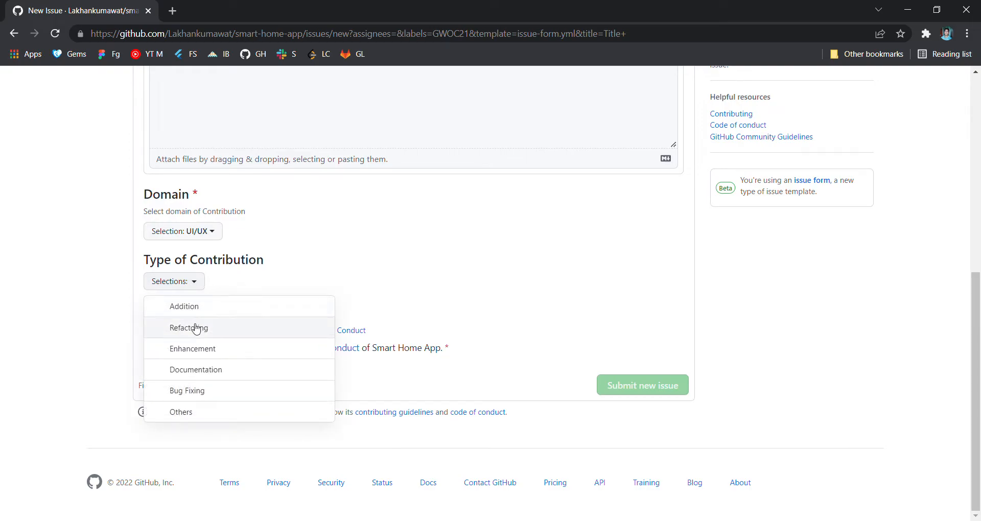
mouse_move(228, 385)
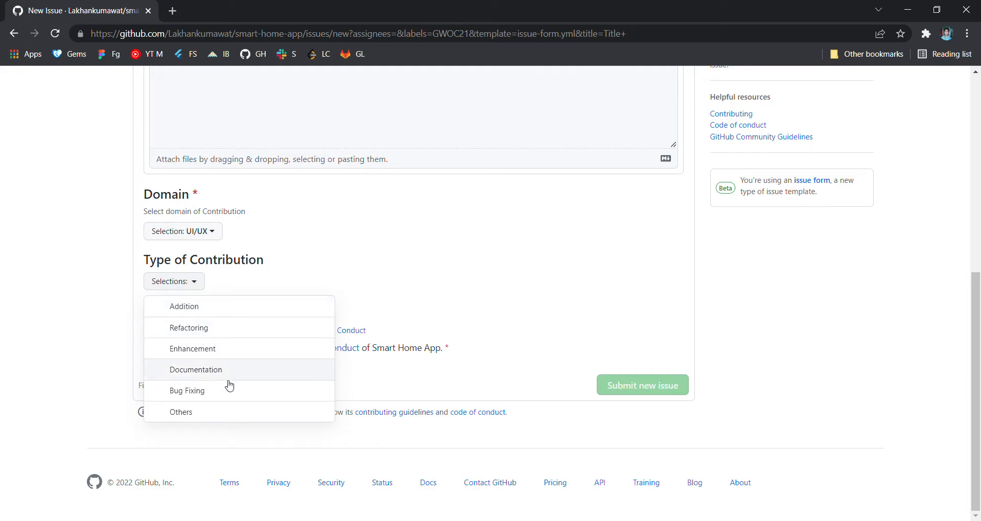
mouse_move(221, 348)
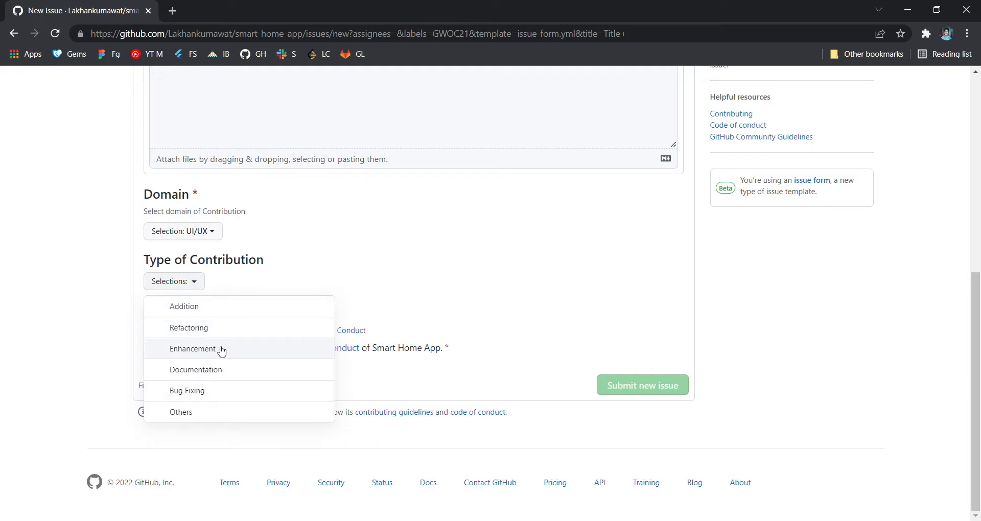
mouse_move(204, 327)
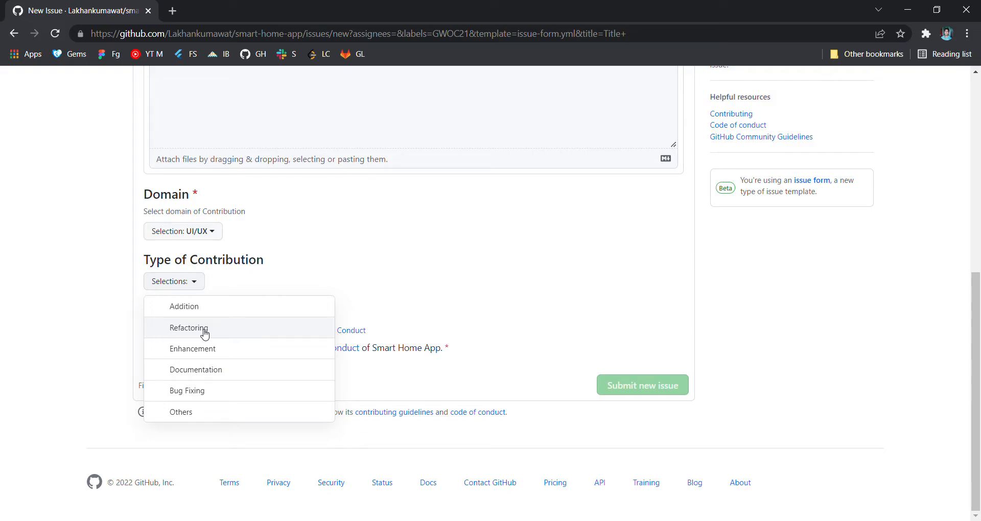
click(190, 327)
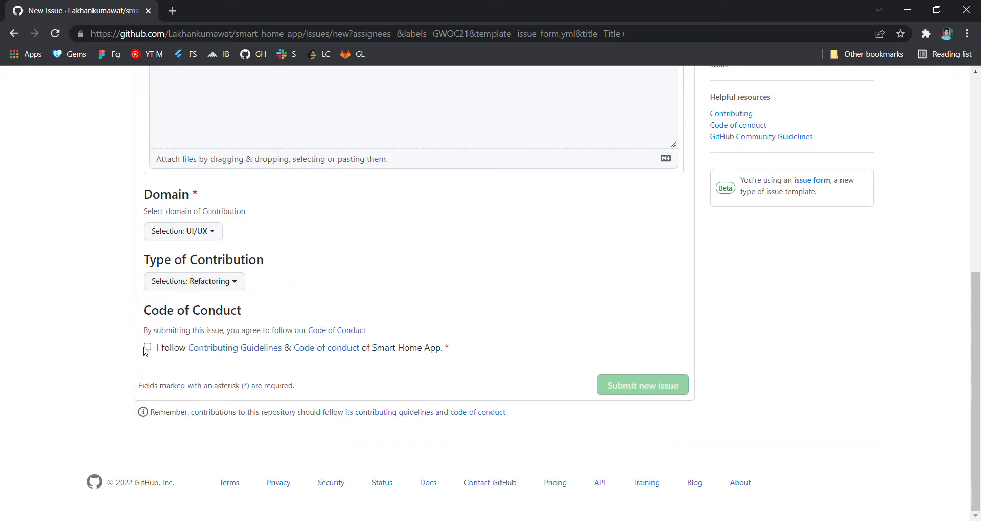
Step: Agree to the Contributing Guidelines & Code of conduct and view Contributing.md in a new tab
click(147, 347)
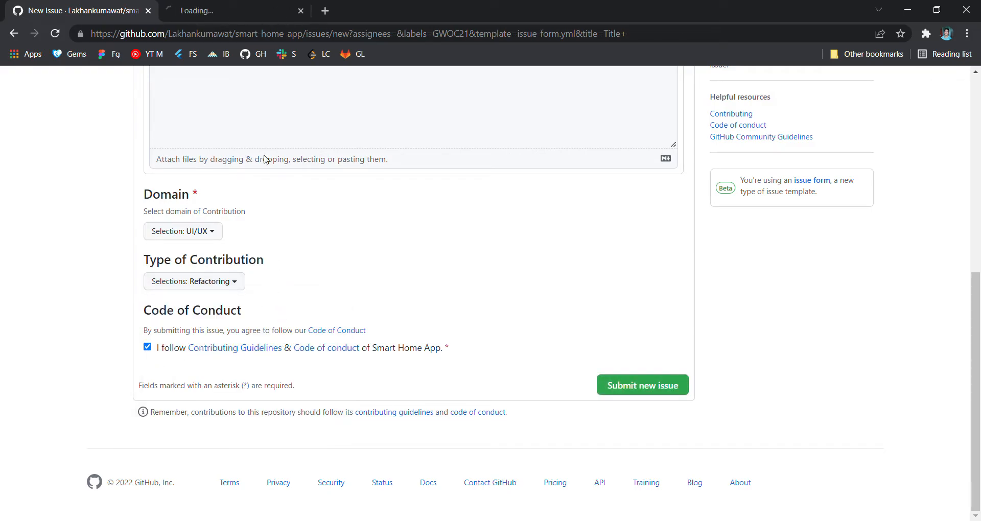
click(235, 347)
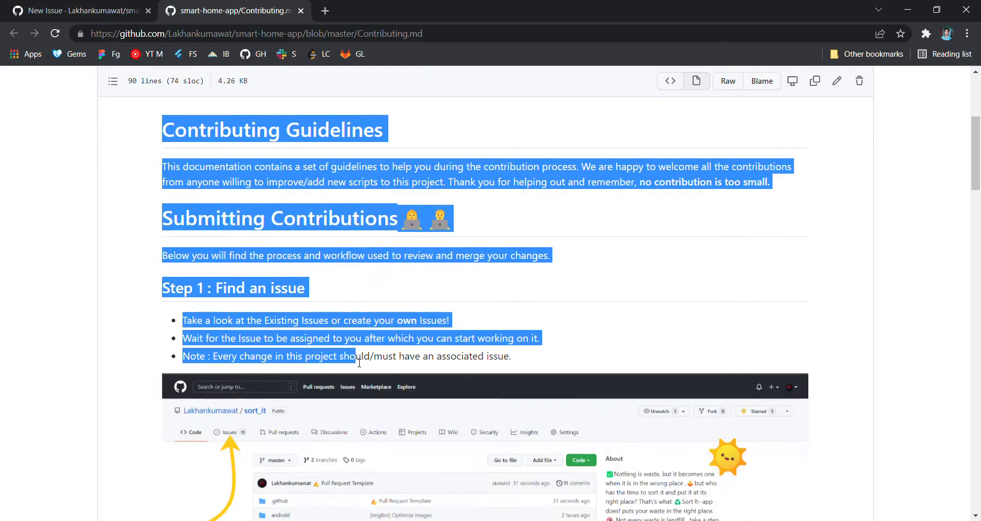
scroll(down, 3)
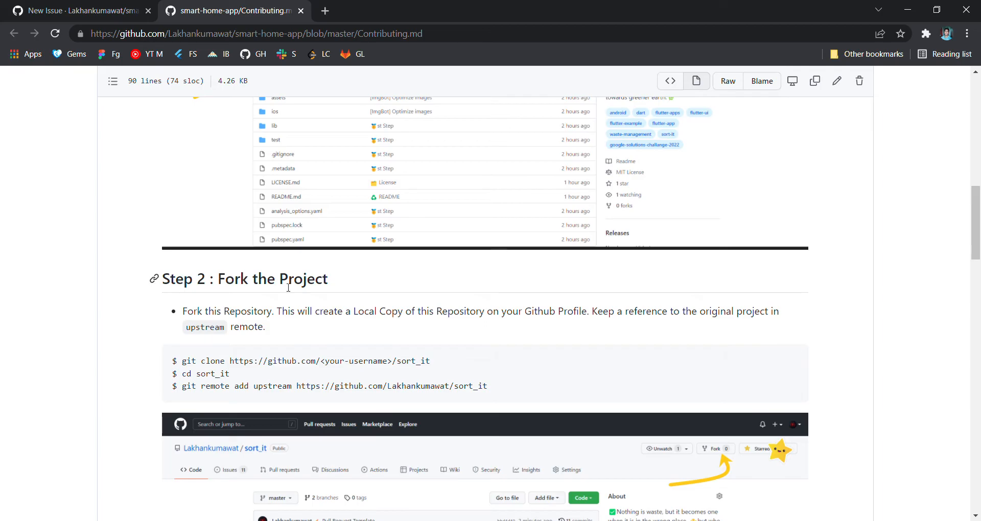
scroll(up, 3)
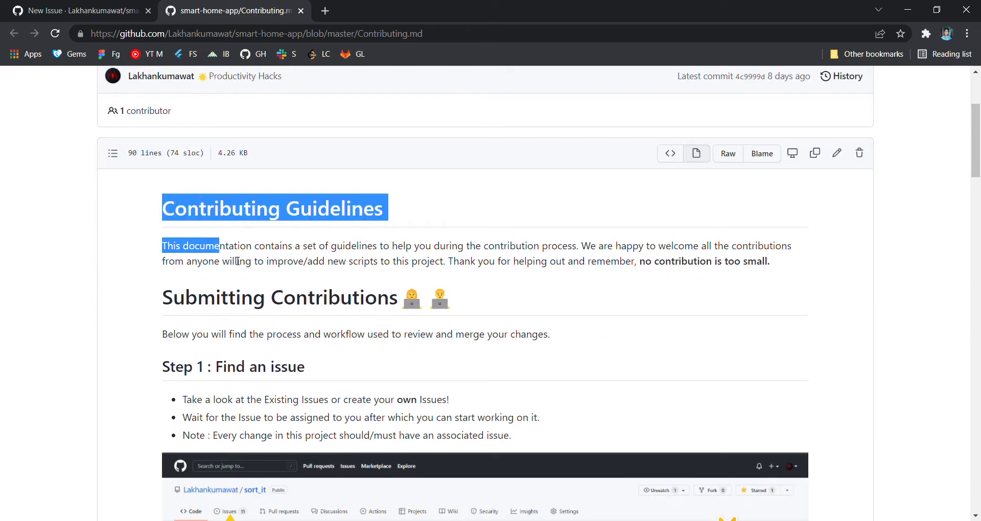
Step: Read through Contributing.md, highlighting the Productivity Hacks rules, and return to the top
scroll(down, 3)
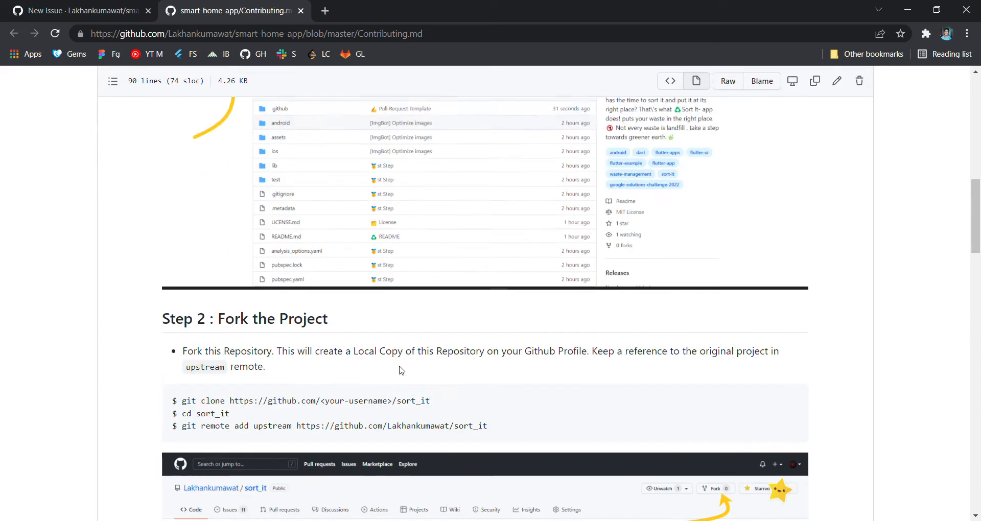
scroll(down, 3)
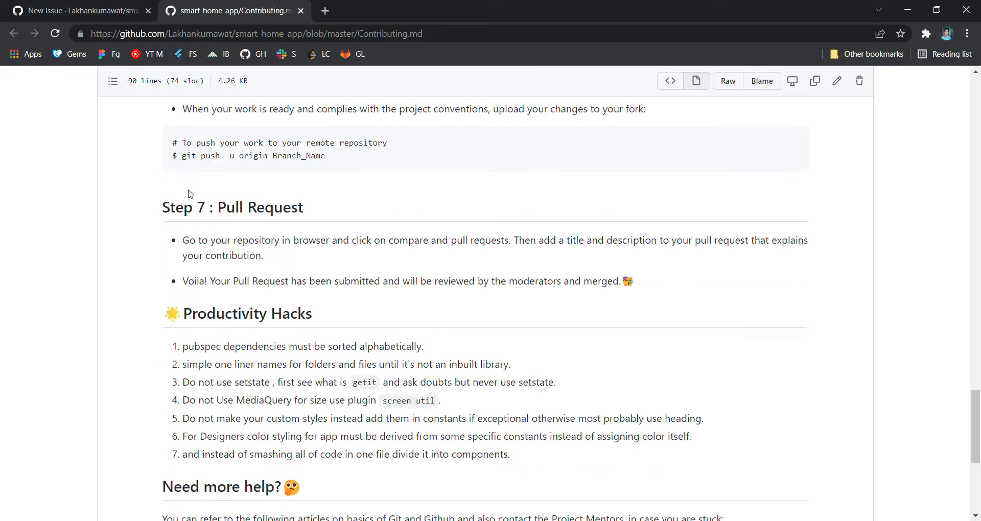
scroll(down, 3)
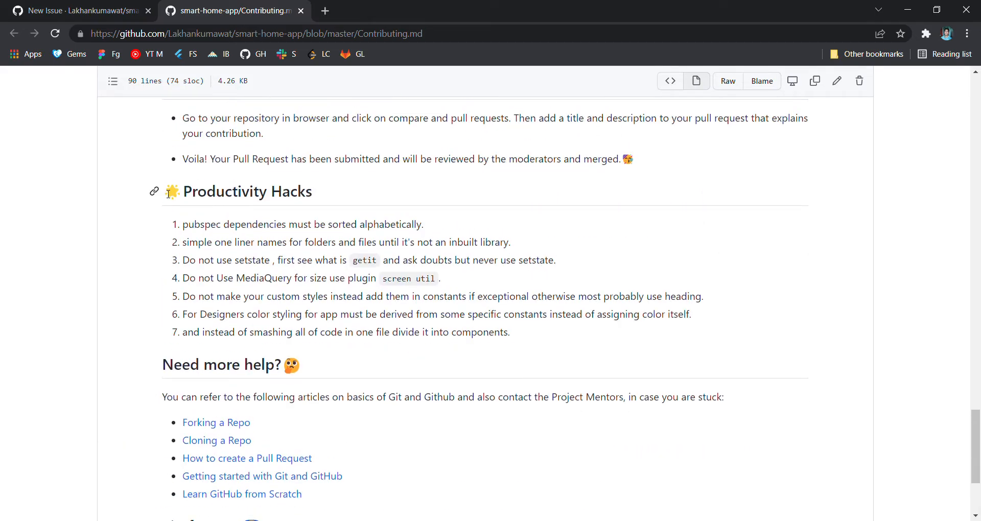
drag(164, 191, 510, 332)
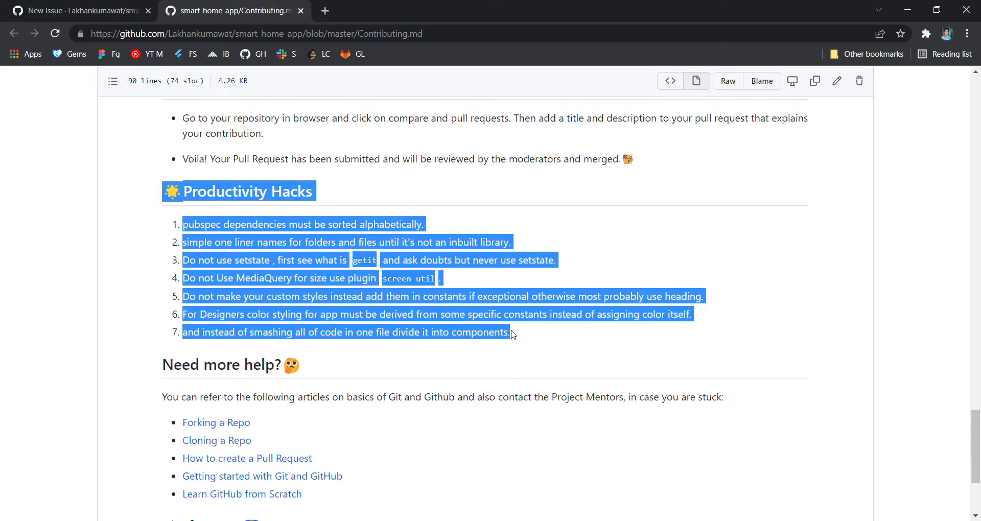
mouse_move(174, 199)
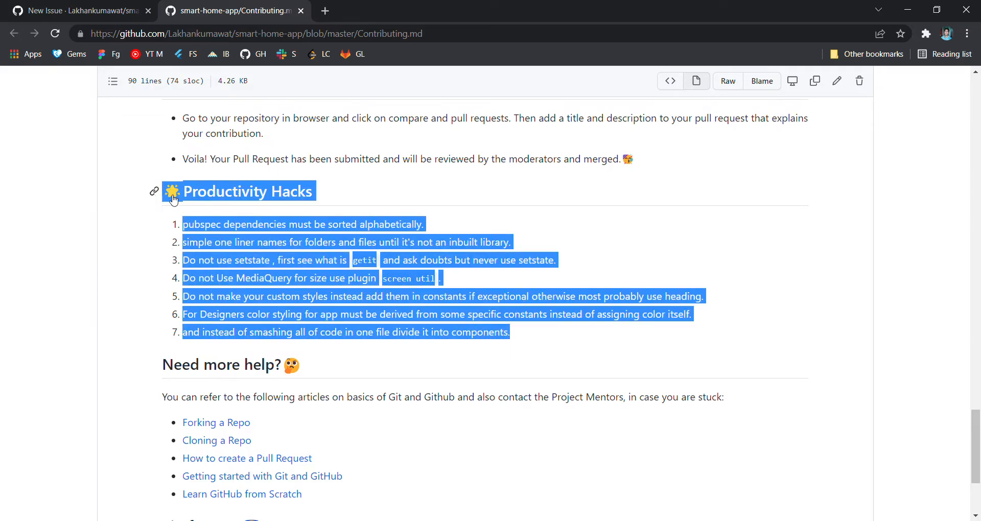
scroll(up, 3)
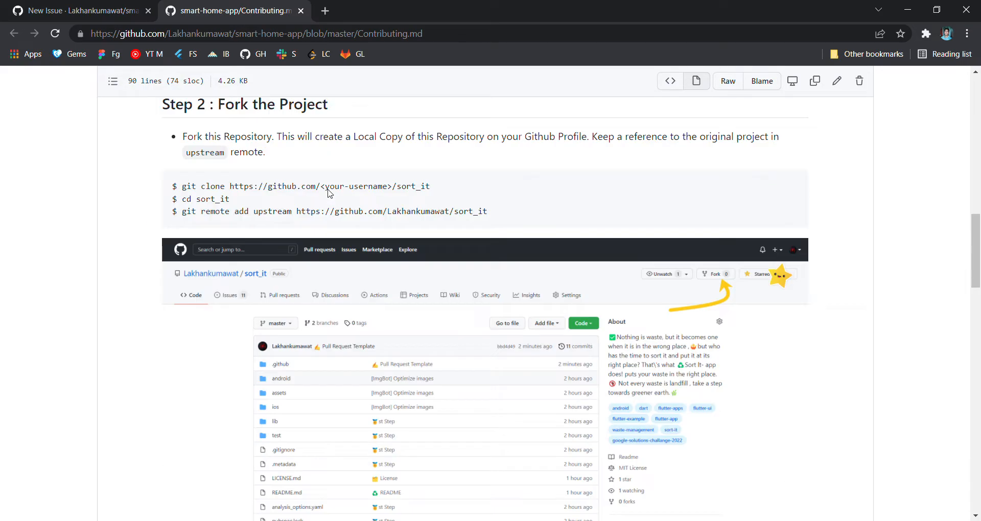
scroll(up, 3)
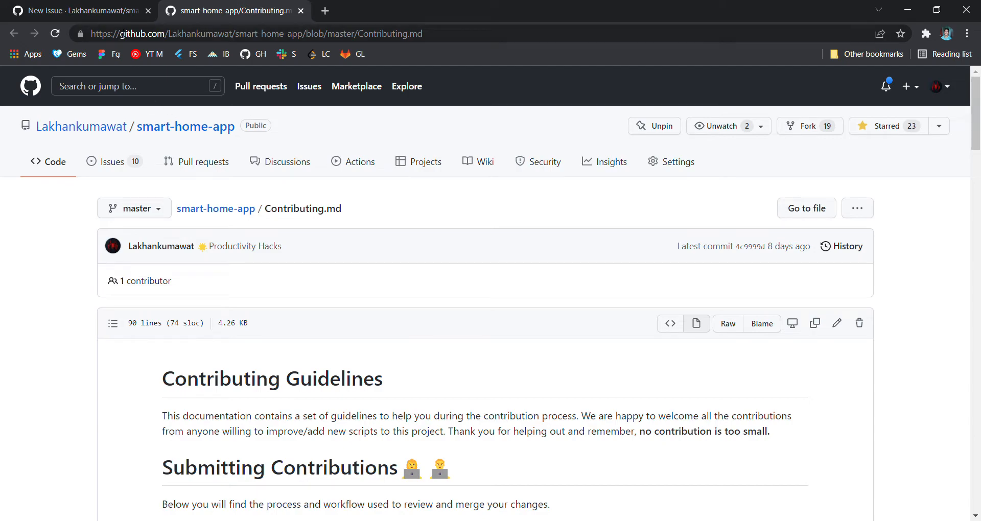
Step: Review the Code of Conduct in a new tab, then close the reference tabs and return to the issue form
click(75, 10)
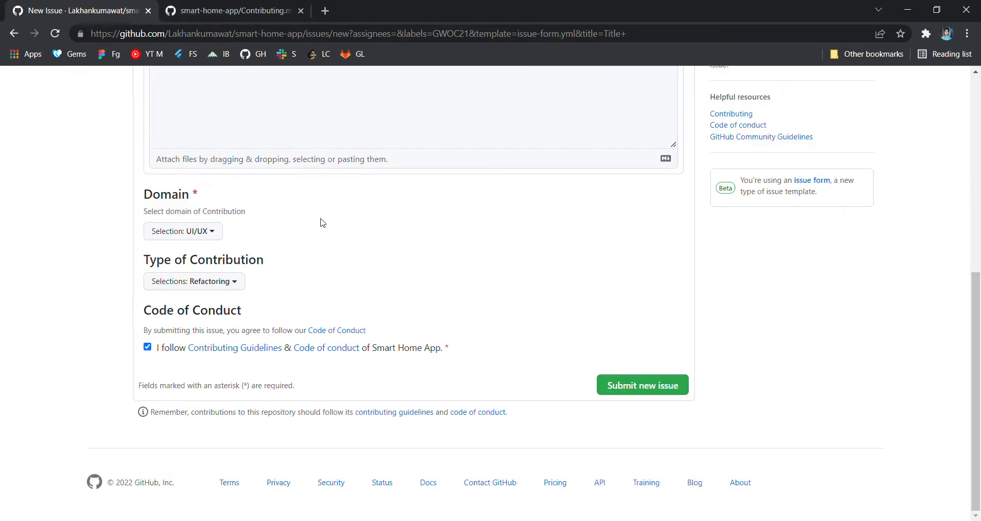
mouse_move(326, 348)
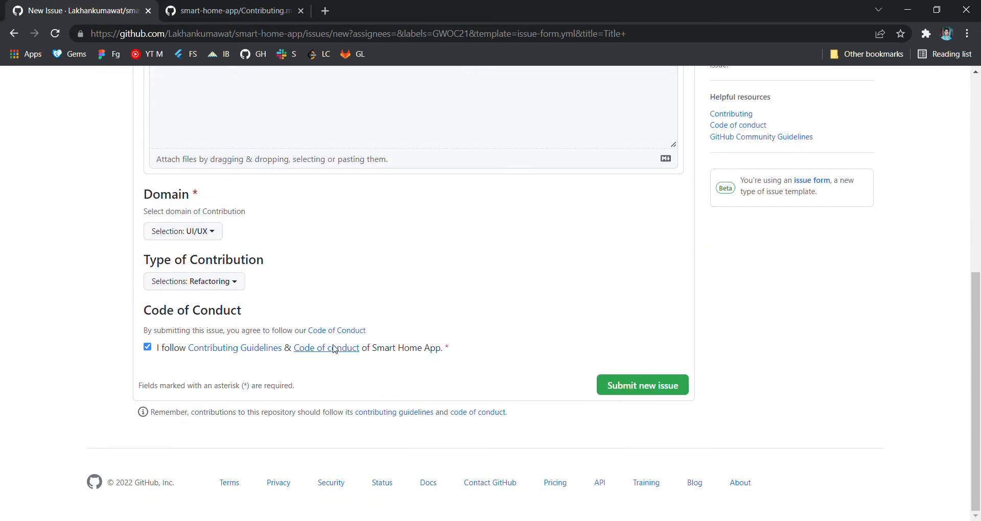
click(326, 347)
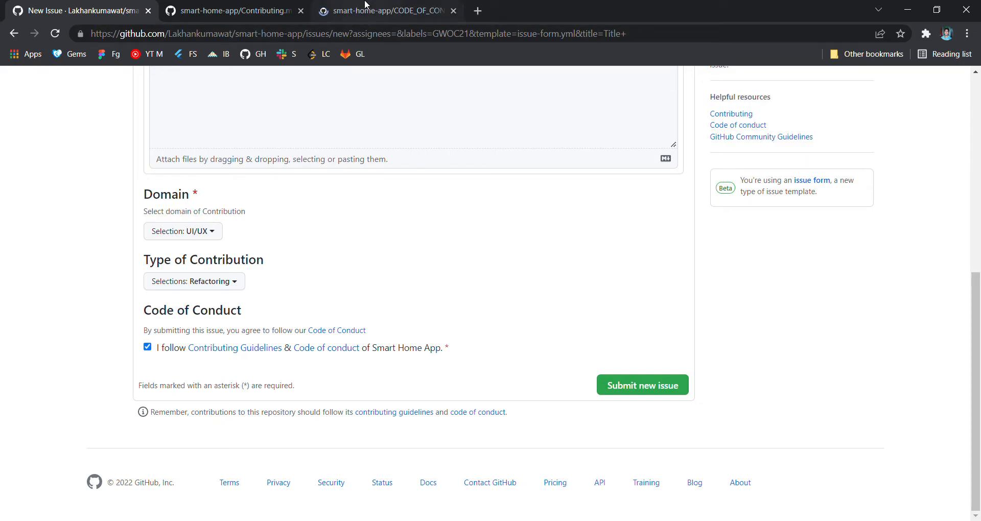
click(388, 10)
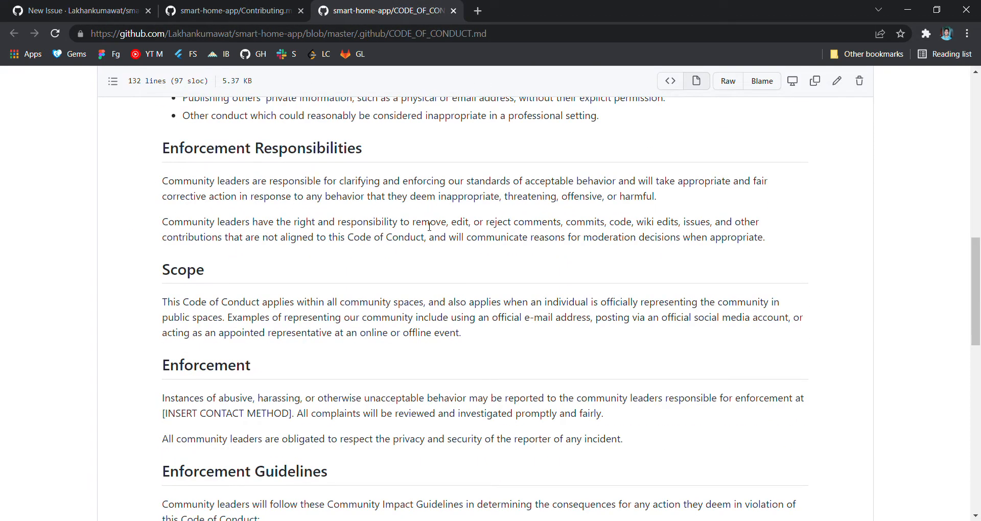
scroll(up, 3)
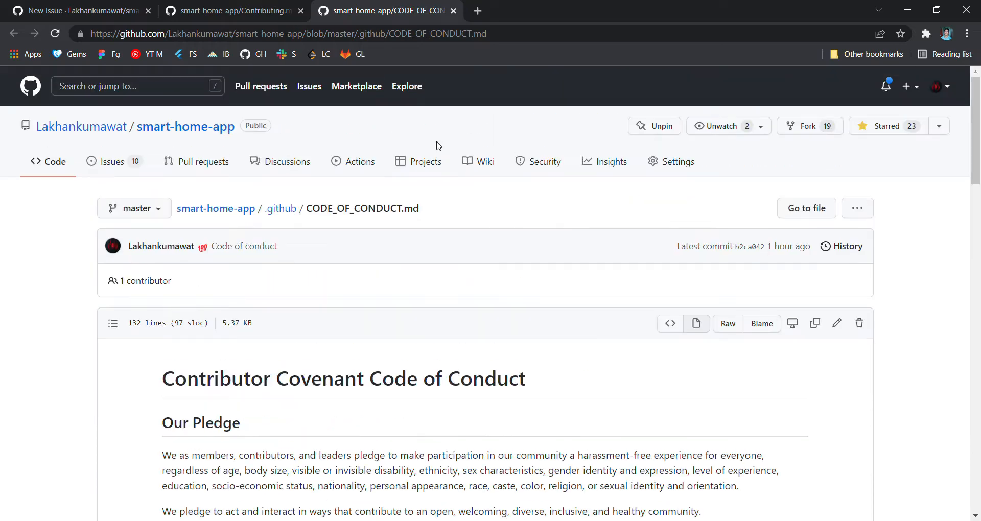
click(82, 10)
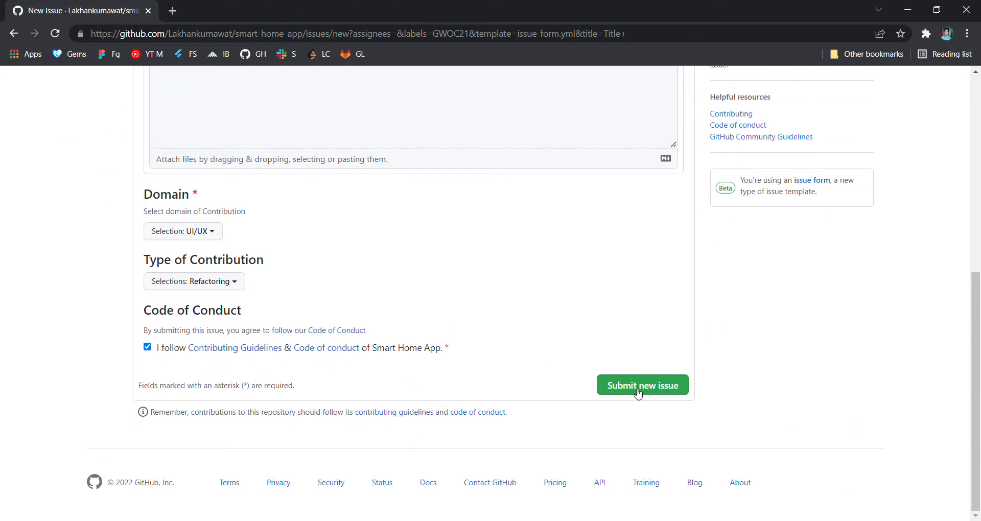
Step: Submit the issue, creating #17 'Home Screen UI COde Refactor not tooo long'
click(641, 385)
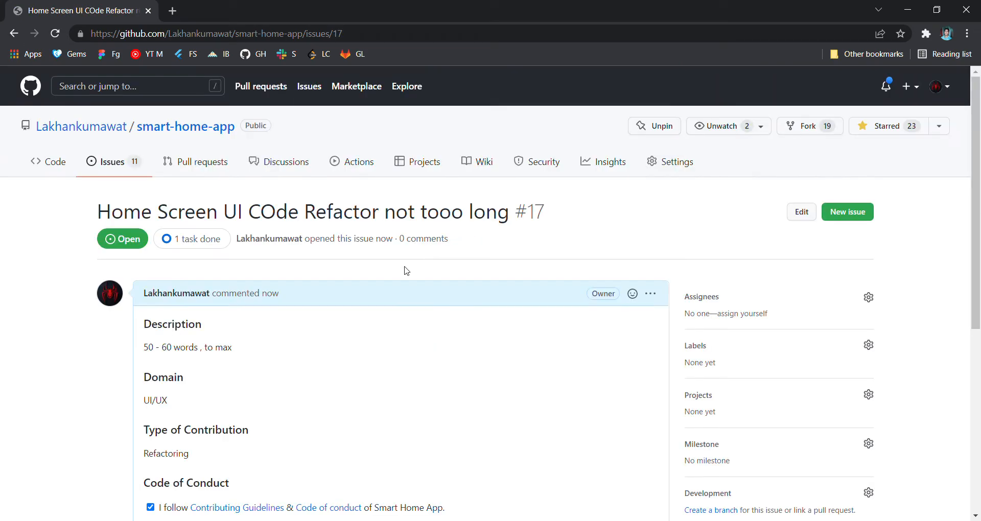
scroll(down, 3)
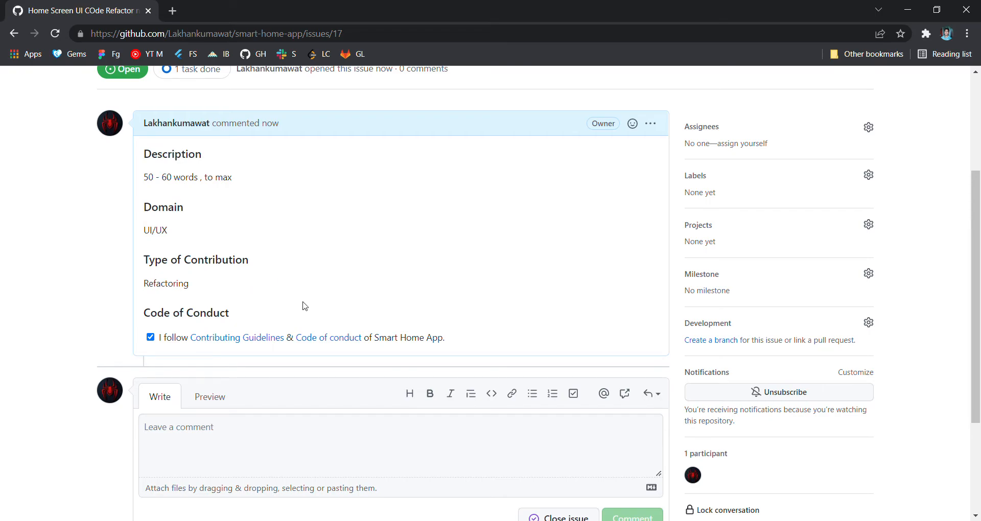
mouse_move(465, 243)
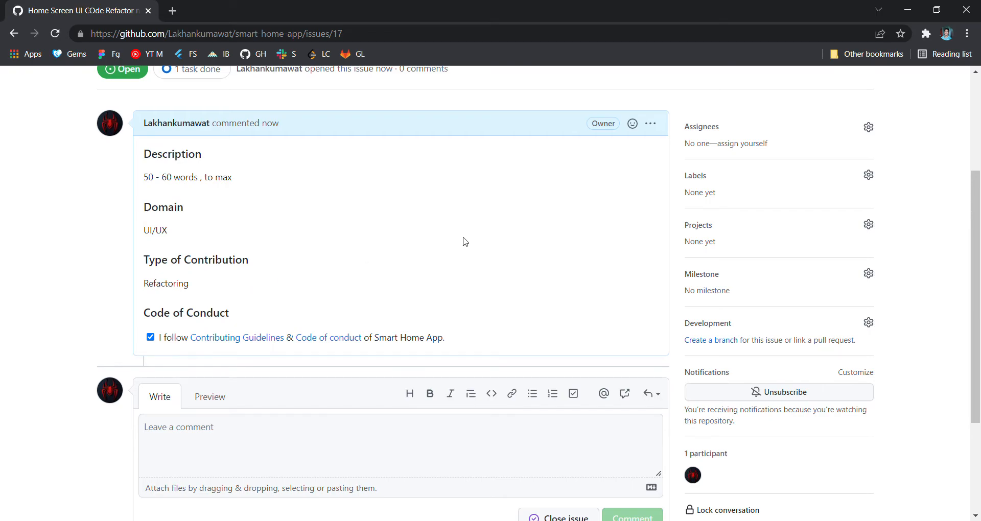
Step: Label issue #17 with enhancement, GSSOC22 and Level1 alongside design, and apply them
click(867, 174)
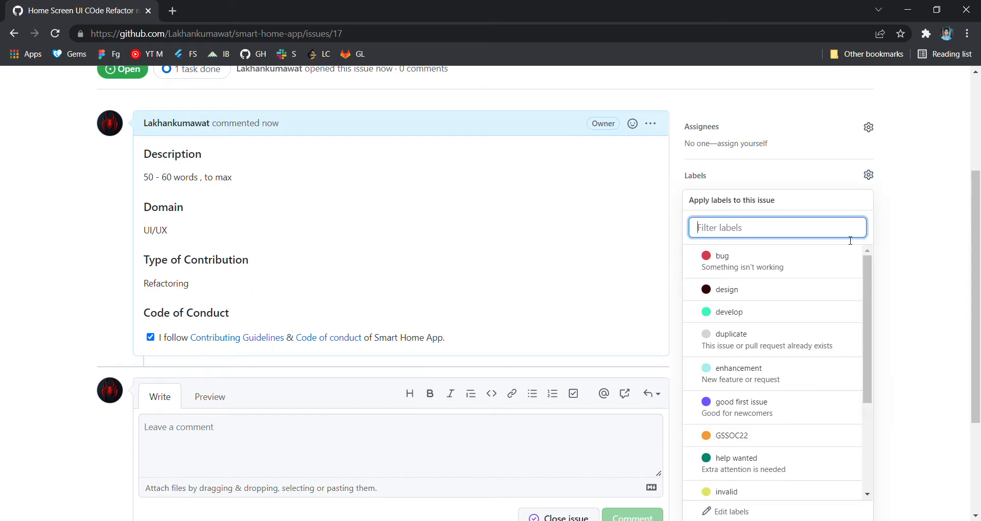
scroll(down, 3)
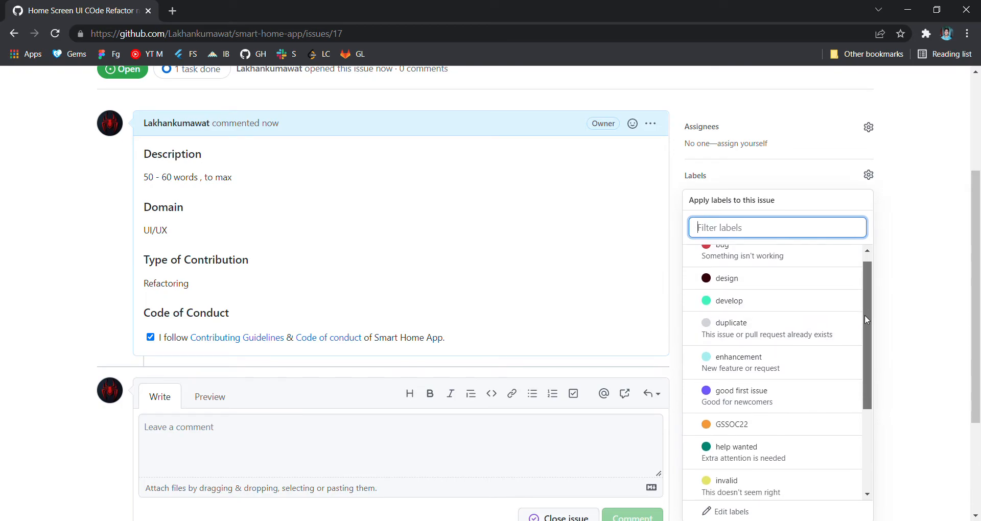
click(738, 356)
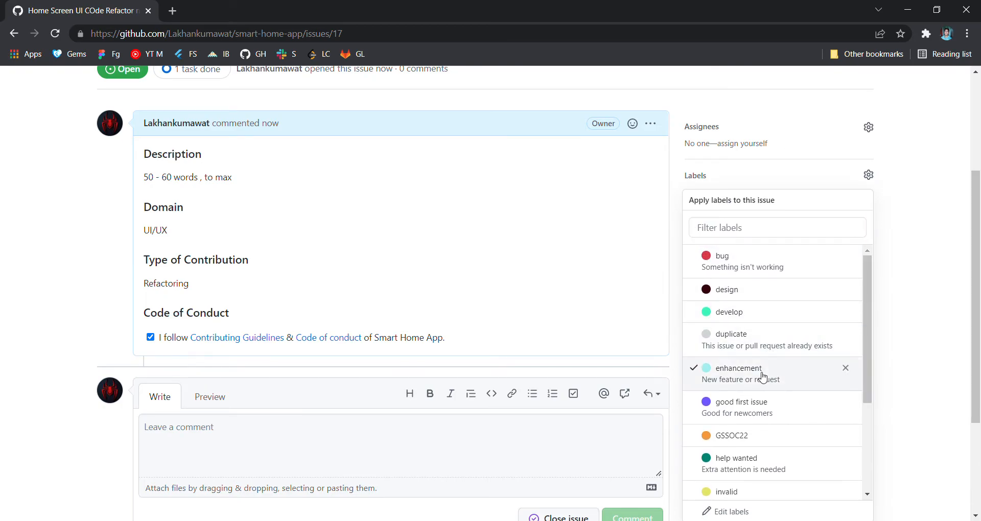
click(728, 289)
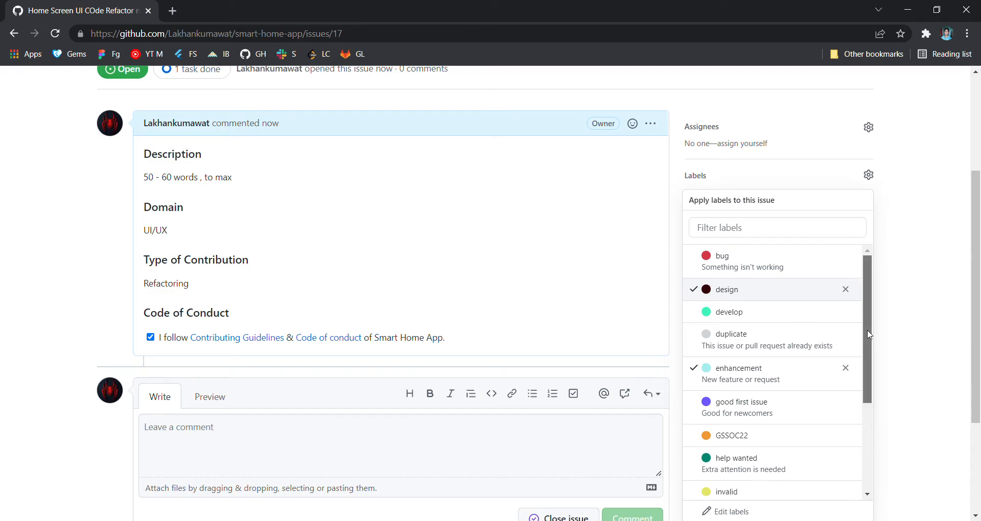
scroll(down, 3)
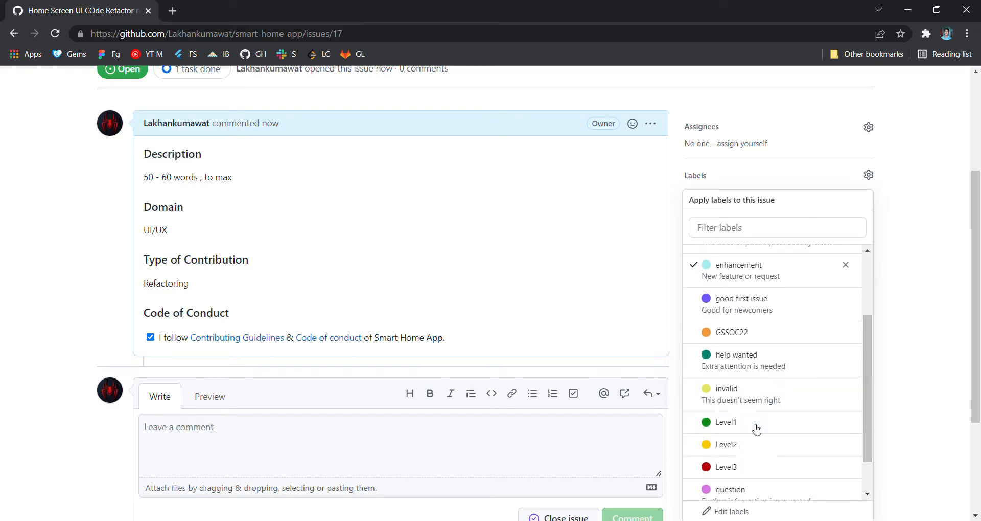
mouse_move(869, 417)
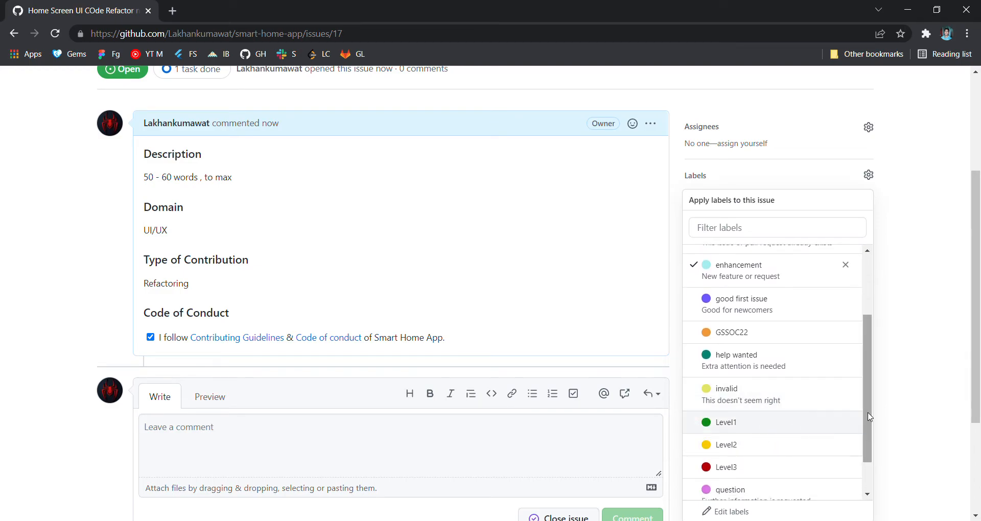
scroll(down, 3)
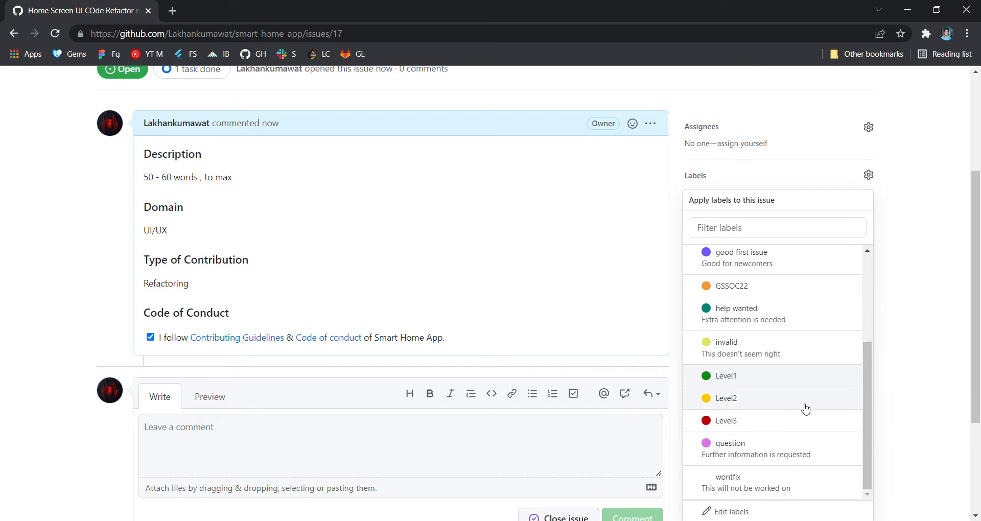
mouse_move(755, 411)
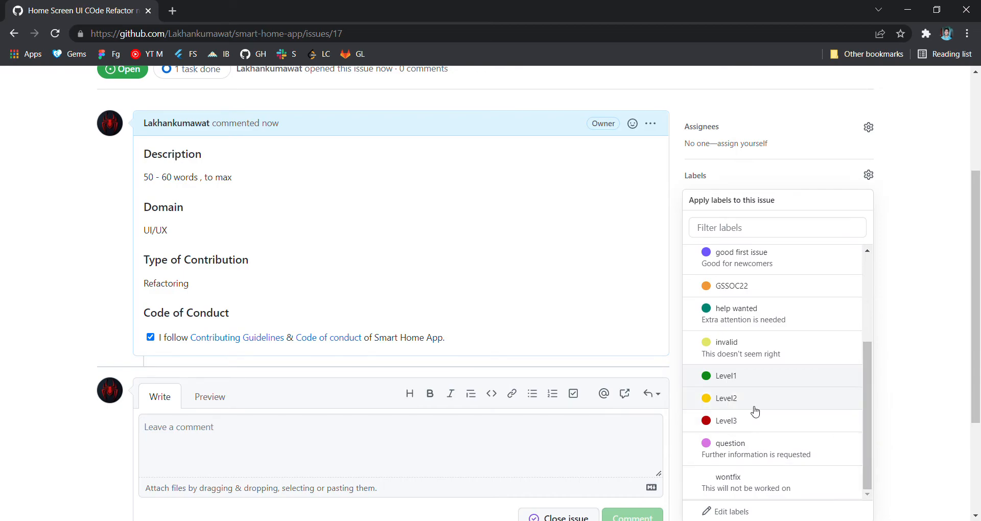
mouse_move(749, 404)
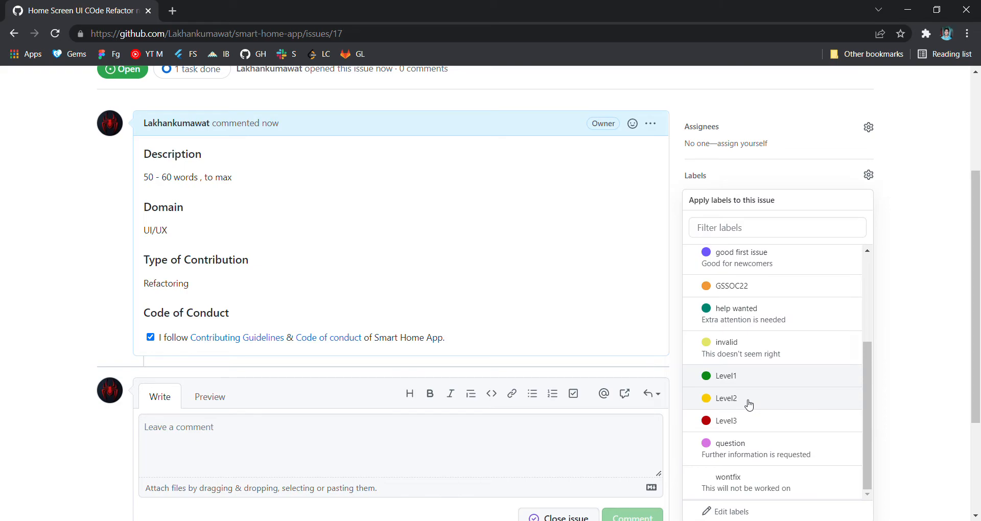
click(725, 375)
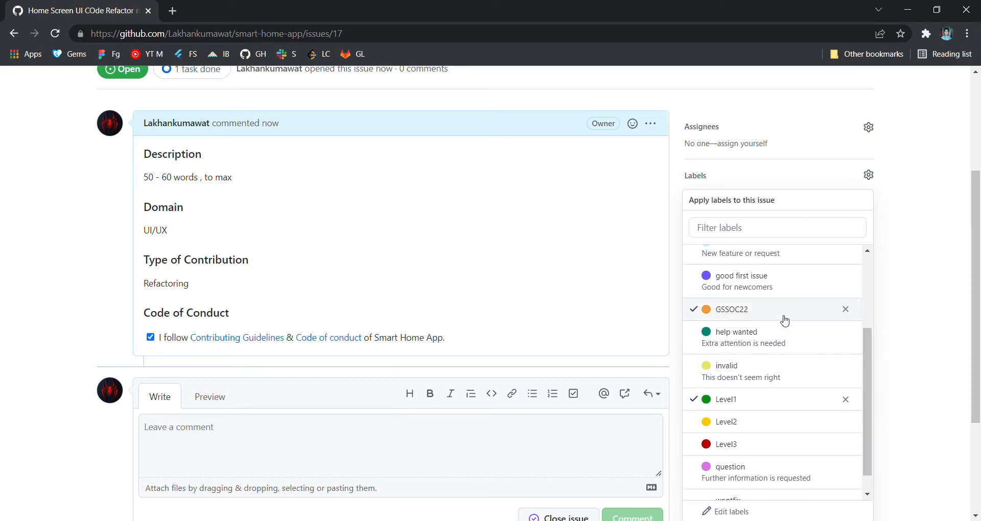
scroll(up, 3)
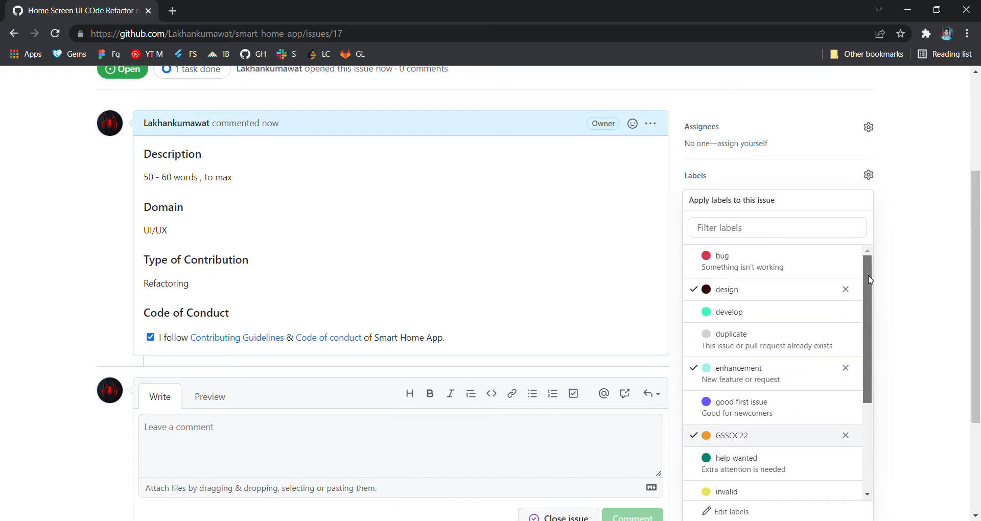
click(867, 127)
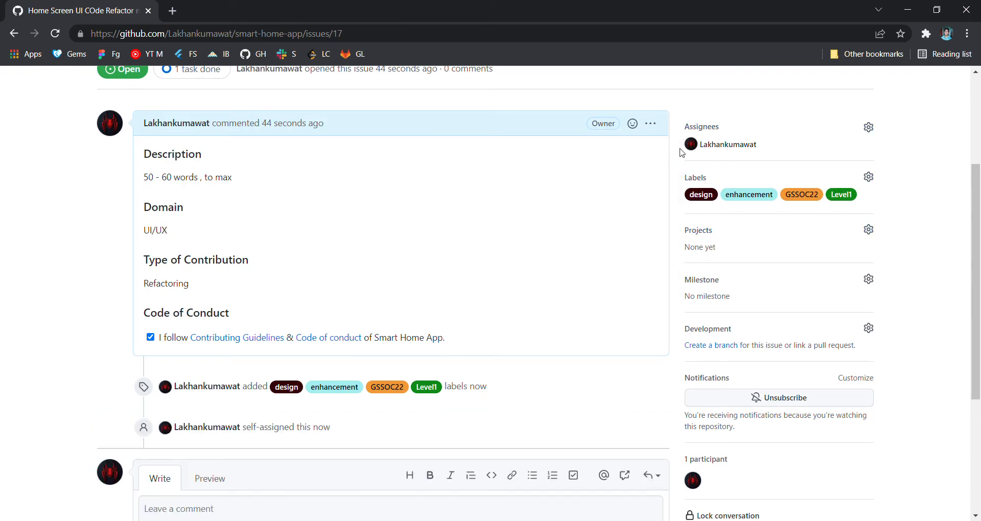
mouse_move(748, 174)
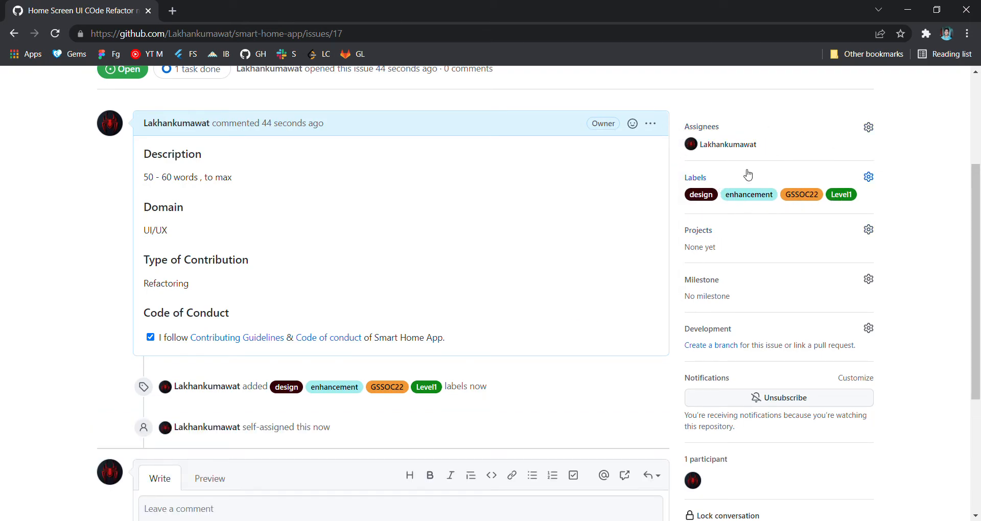
mouse_move(754, 161)
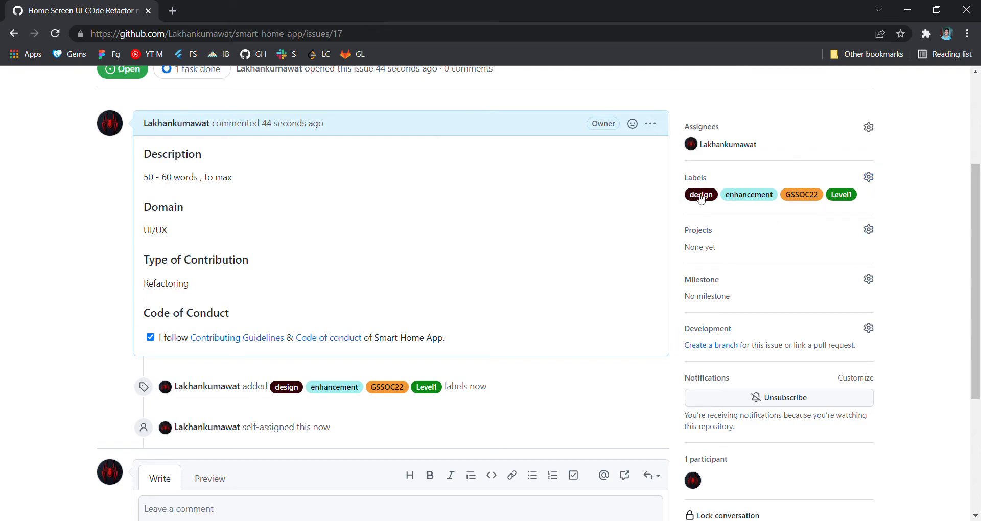
mouse_move(650, 298)
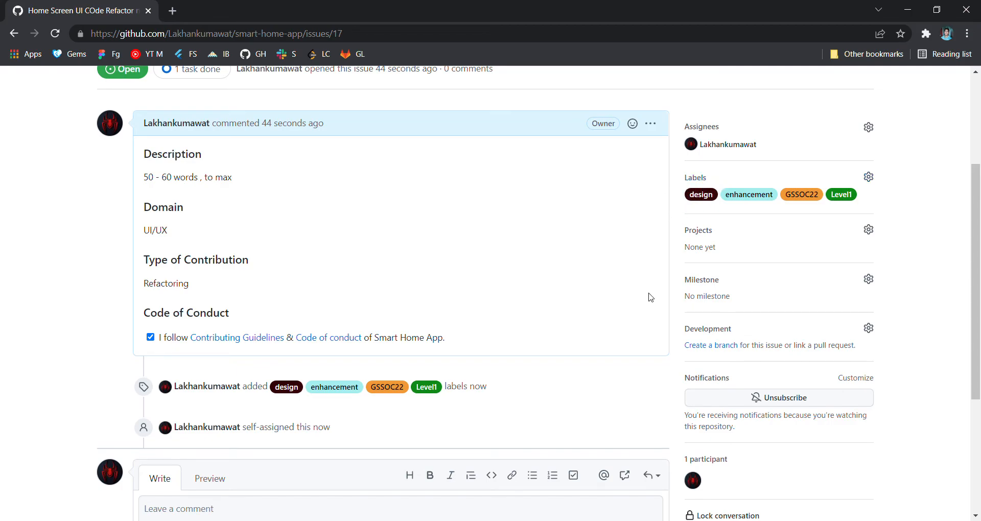
mouse_move(710, 234)
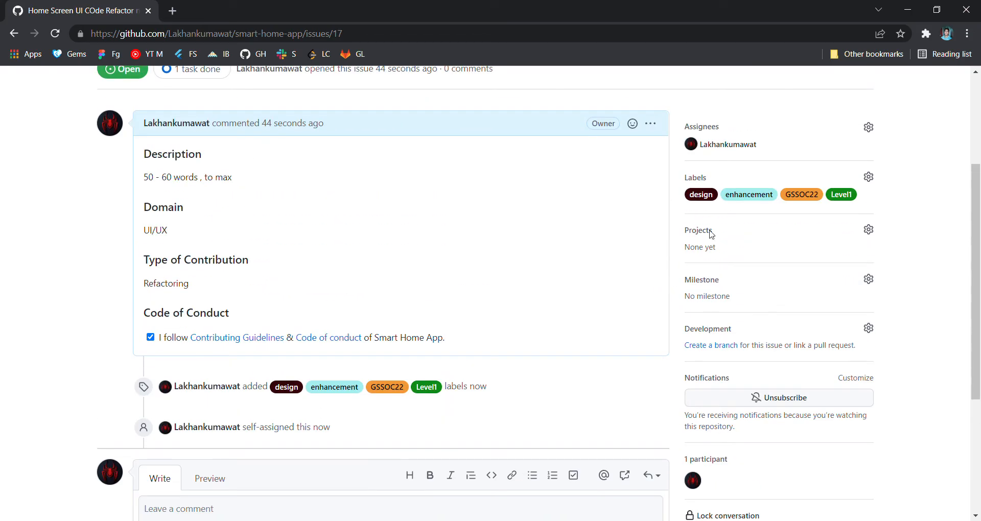
click(869, 177)
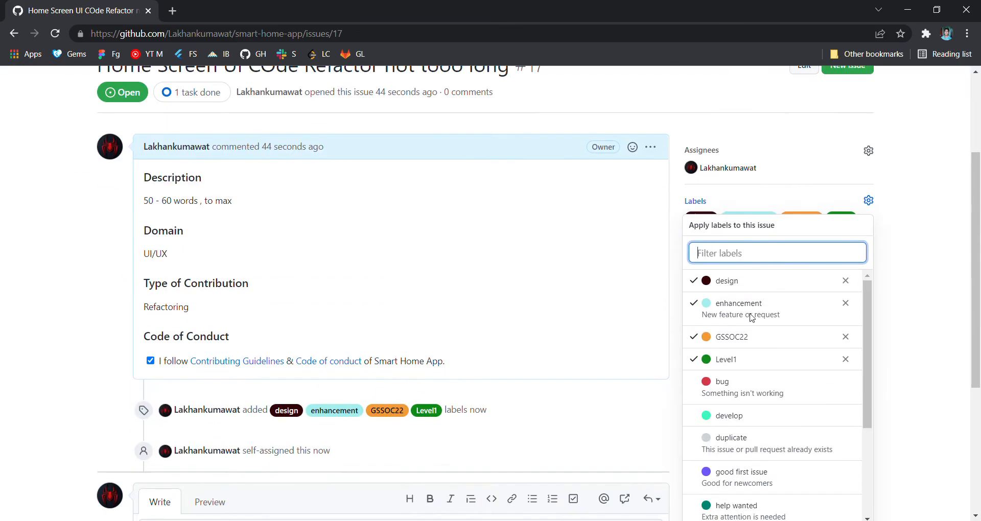
scroll(down, 3)
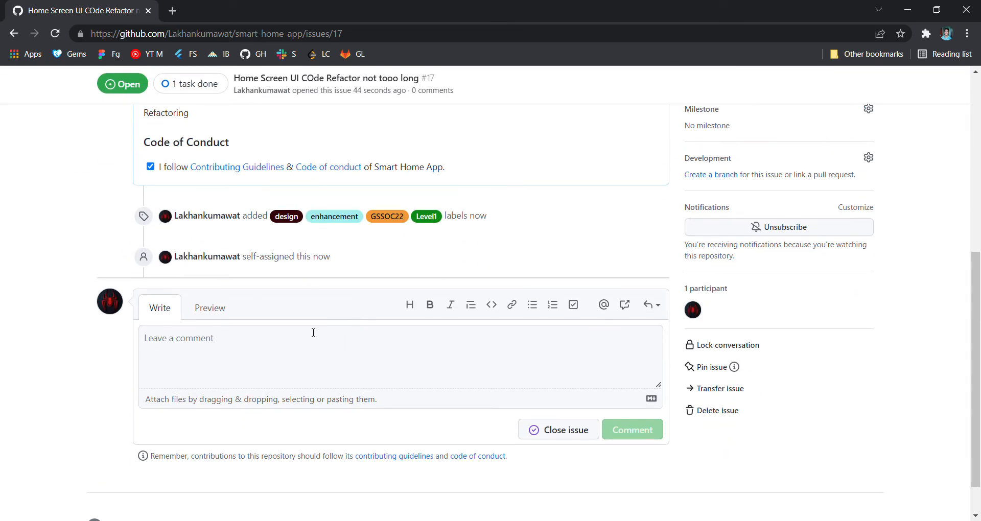
scroll(up, 3)
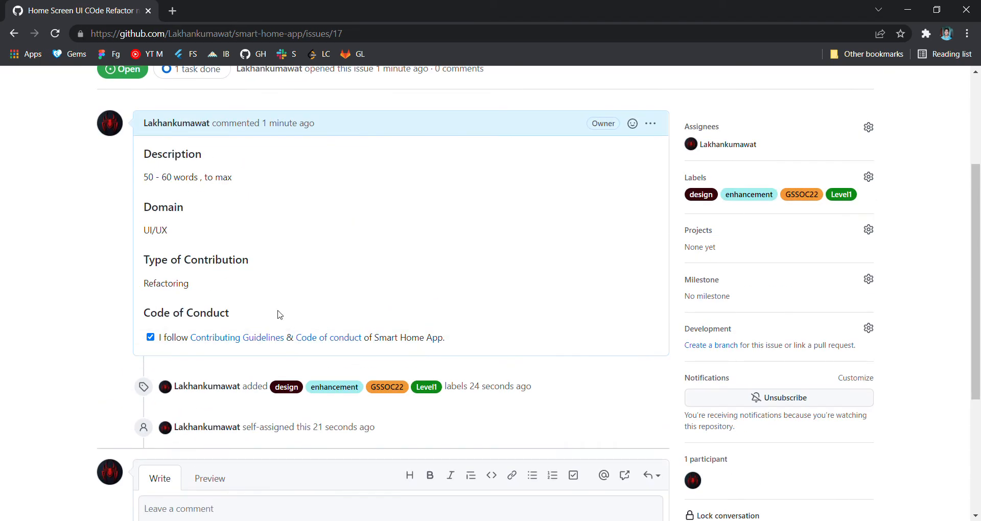
mouse_move(296, 254)
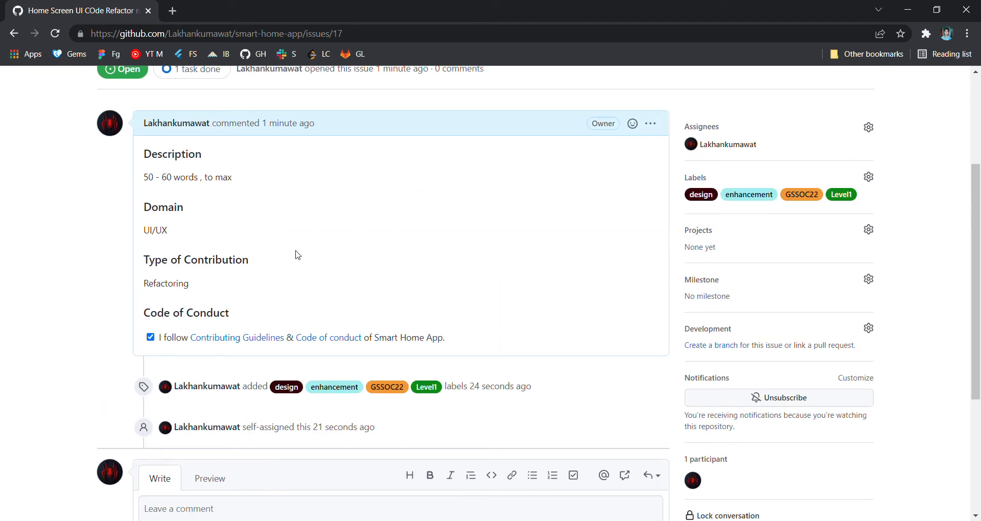
mouse_move(474, 216)
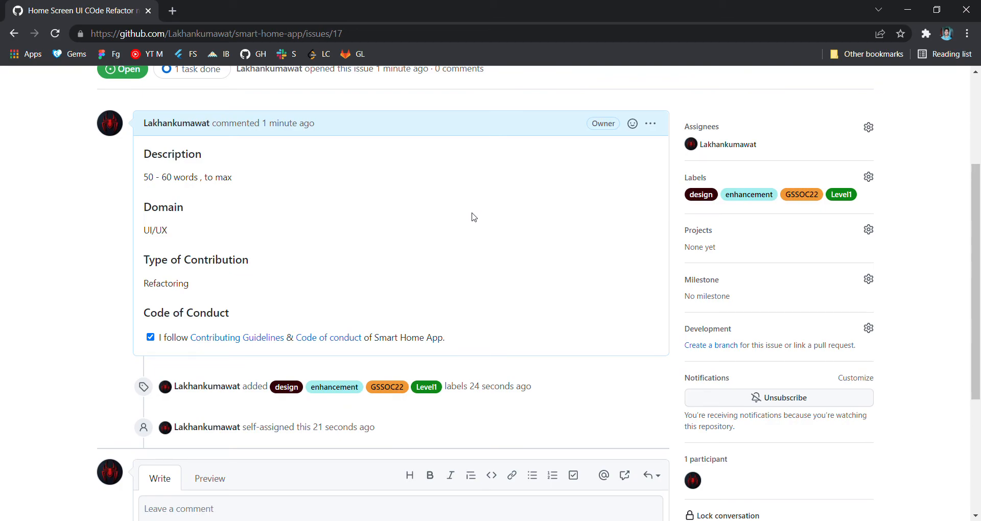
scroll(up, 3)
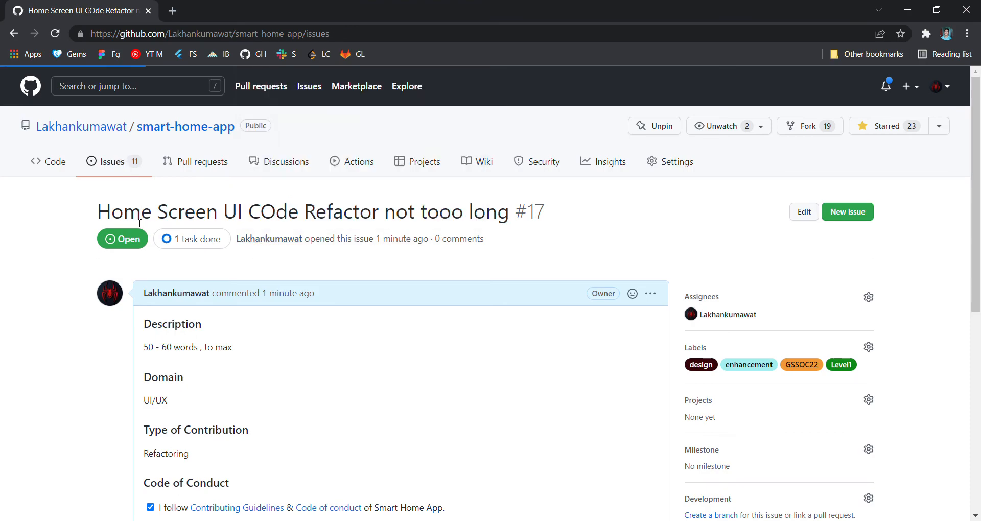
Step: View the issues list and look over issue #16 'Splash Screen' for comparison with #17
click(114, 162)
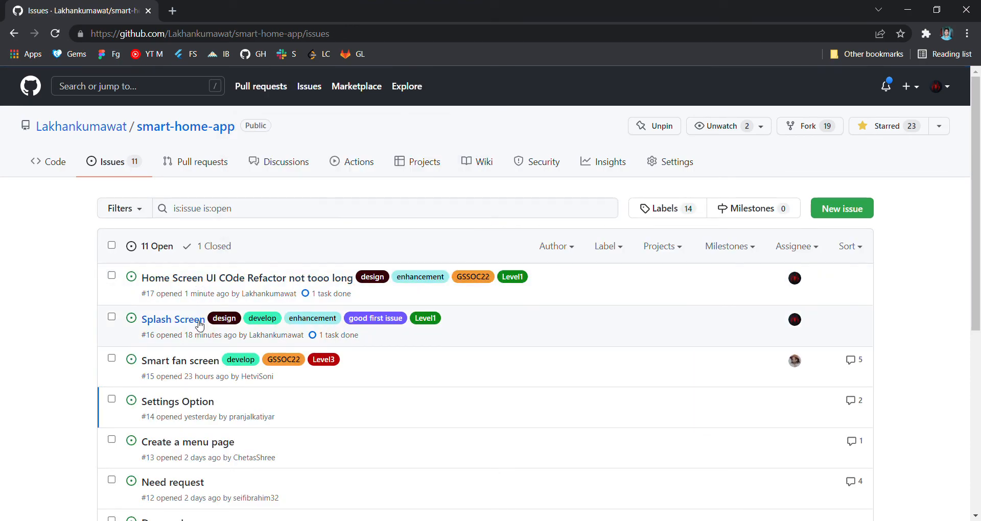
click(171, 319)
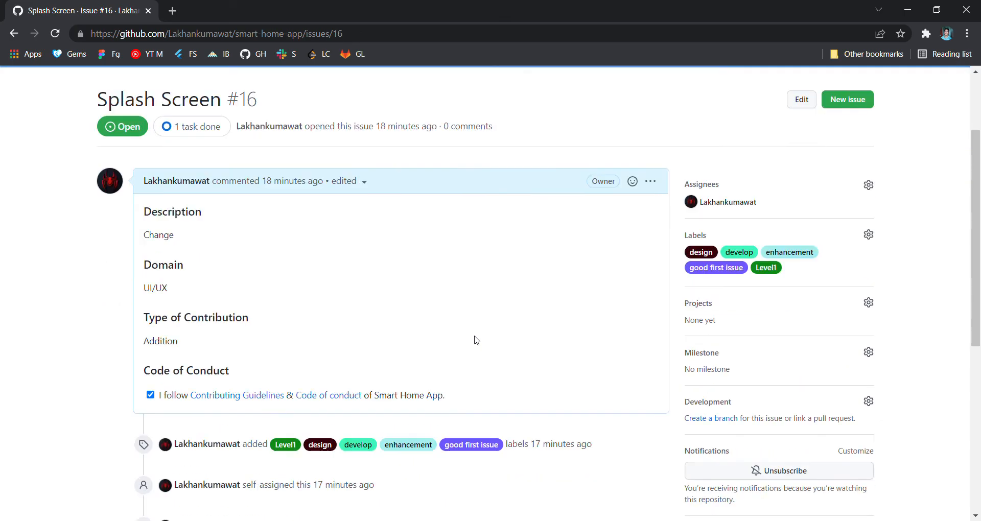
scroll(down, 3)
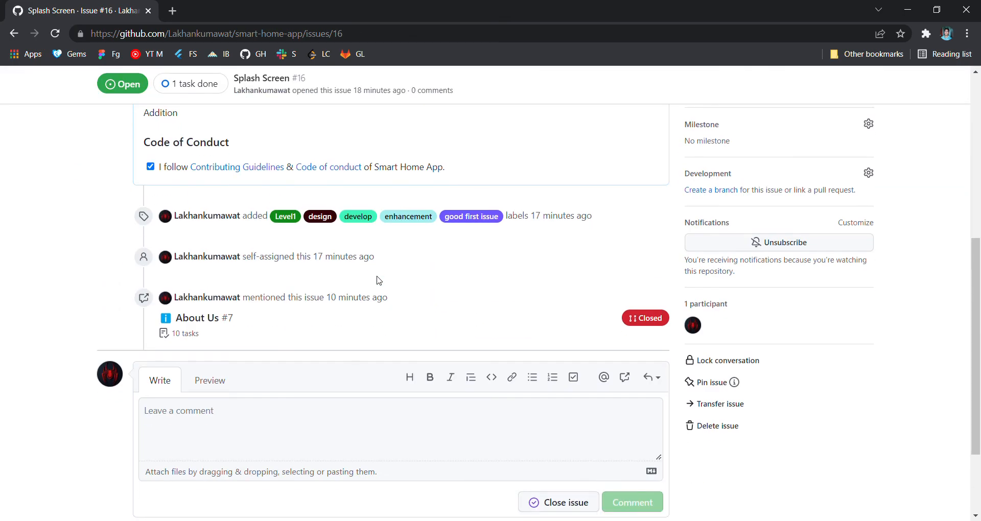
scroll(up, 3)
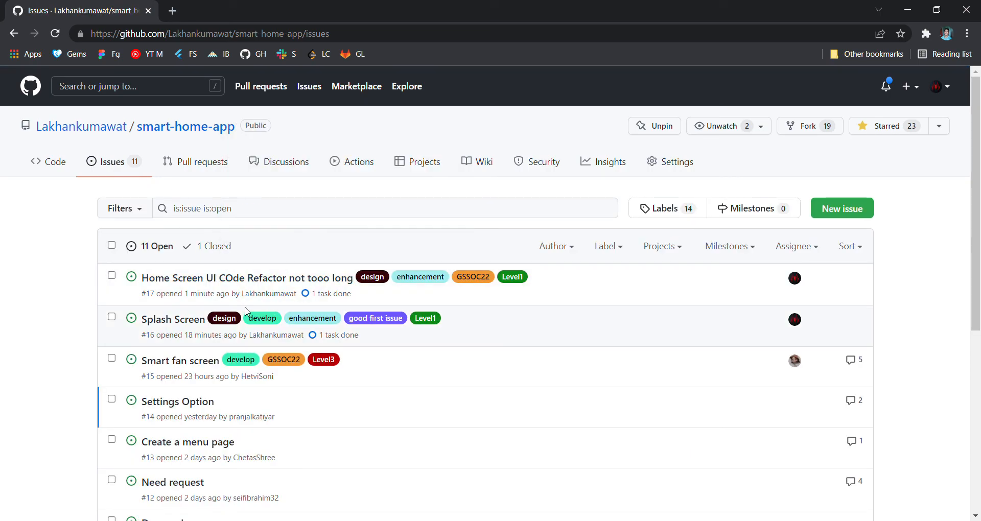
mouse_move(173, 319)
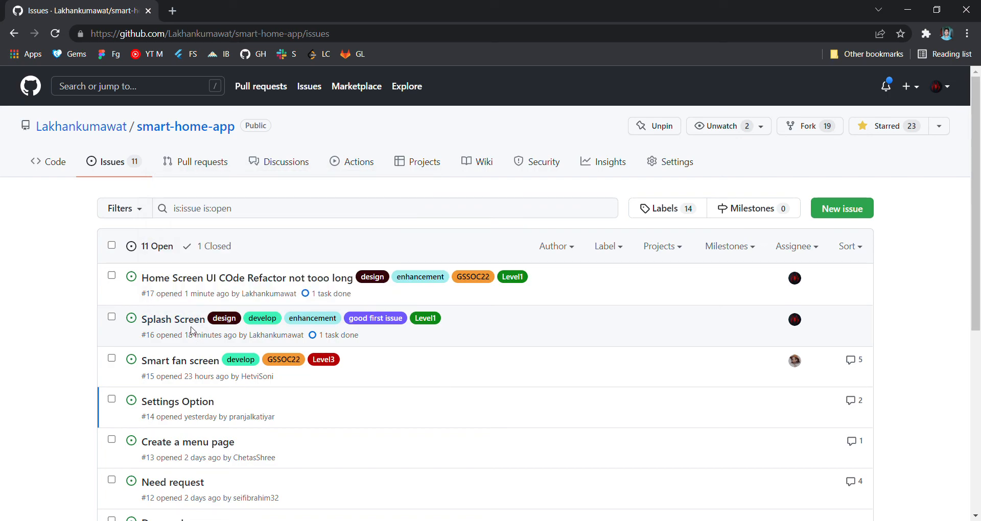
Step: Reopen issue #17 from the list and scroll through it to confirm its four labels and self-assignment
click(246, 278)
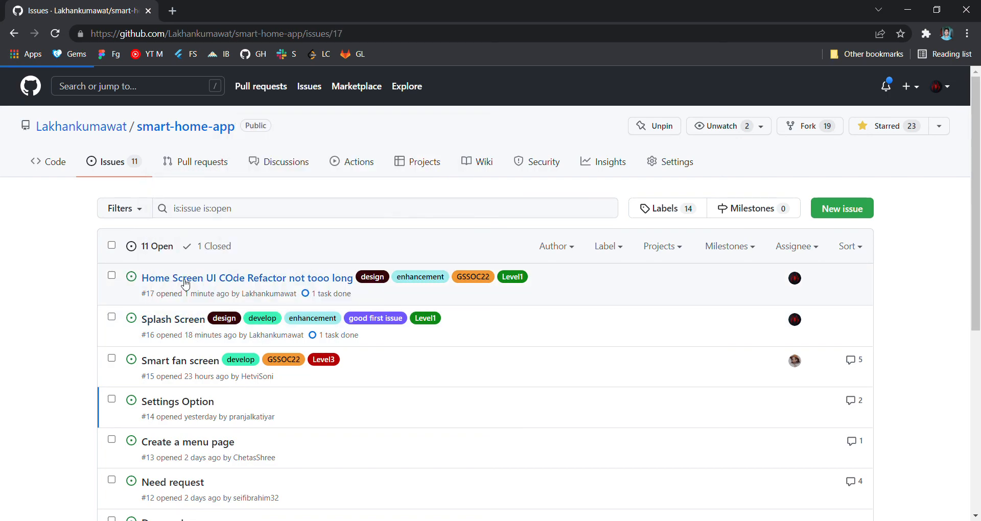
click(247, 278)
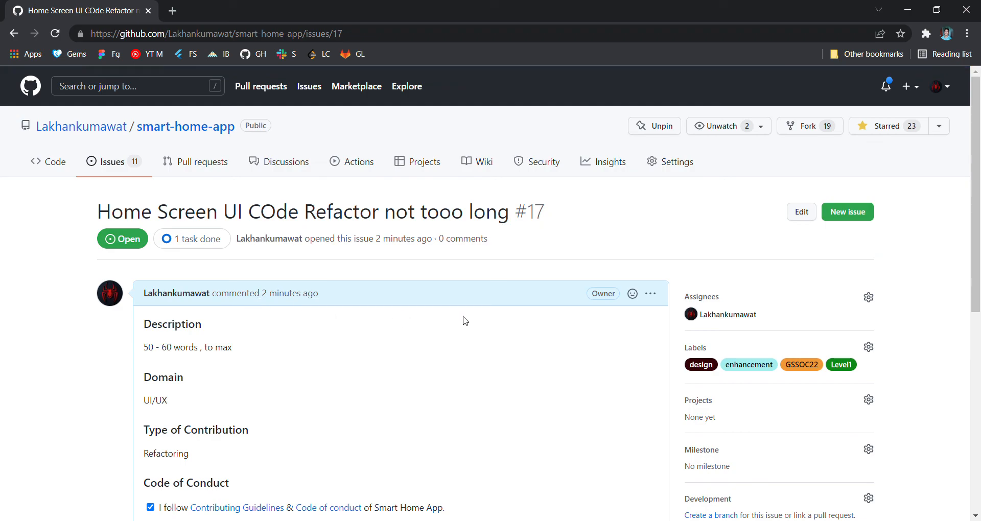
scroll(down, 3)
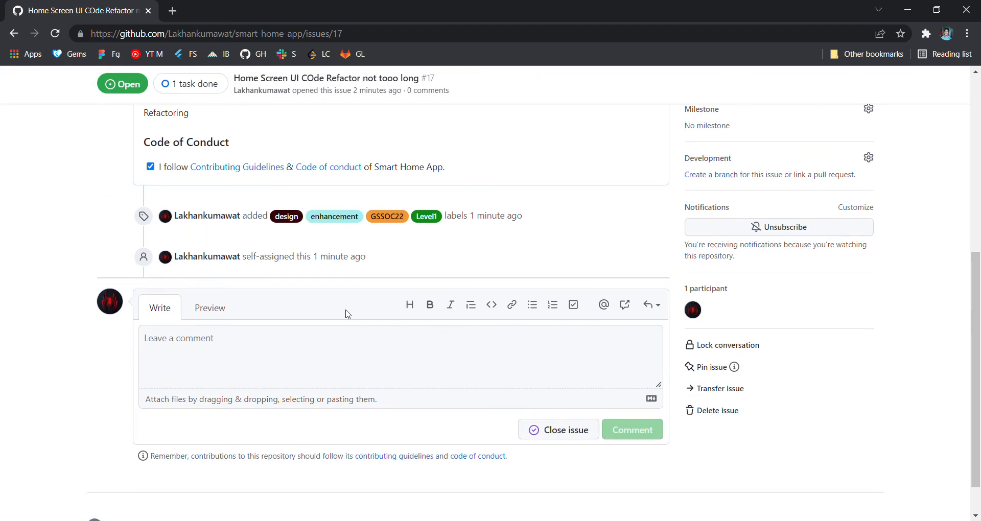
mouse_move(386, 273)
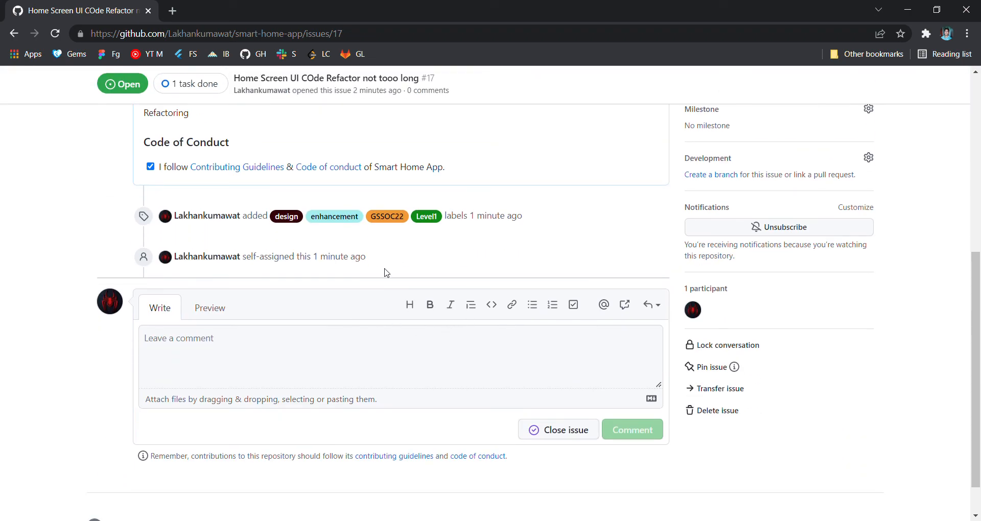
scroll(up, 3)
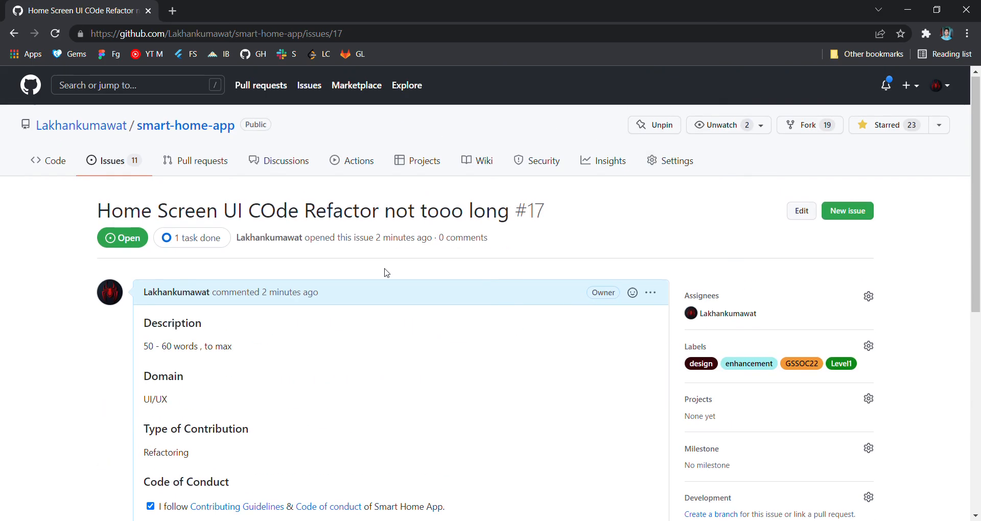